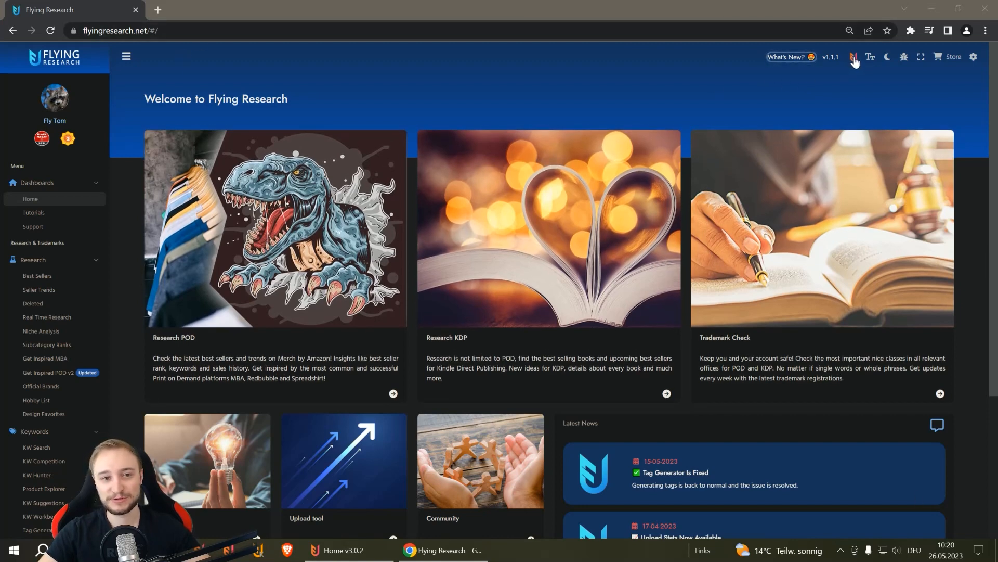
# - Switch to Flying Upload and show the Setup POD Uploader page with its installation tutorials
pyautogui.click(853, 57)
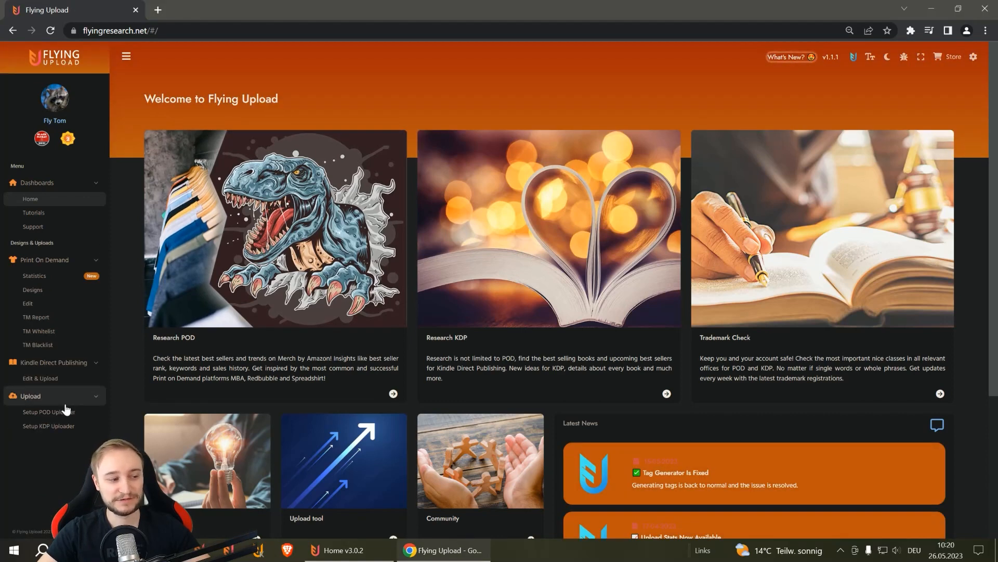
pyautogui.click(49, 412)
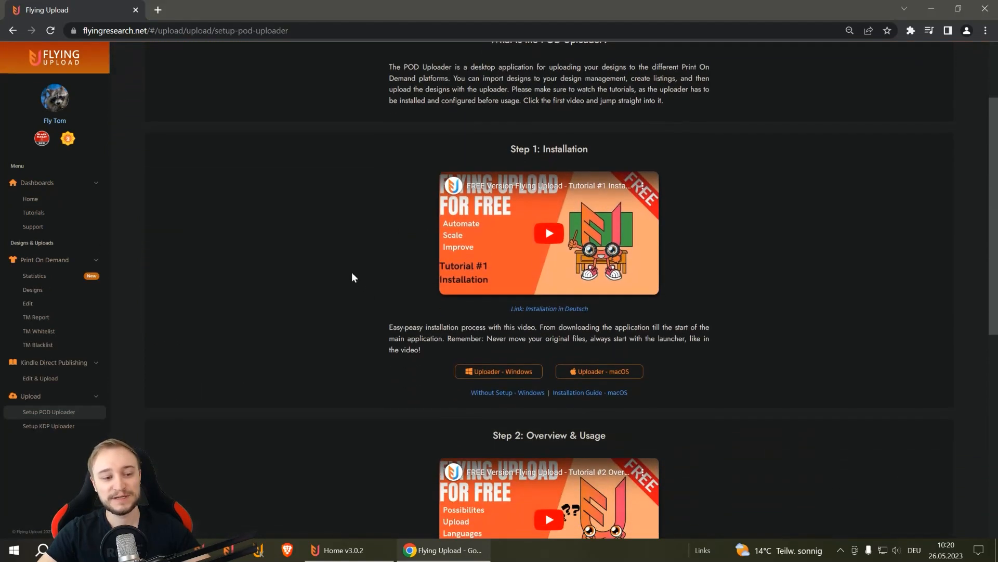
pyautogui.scroll(-3)
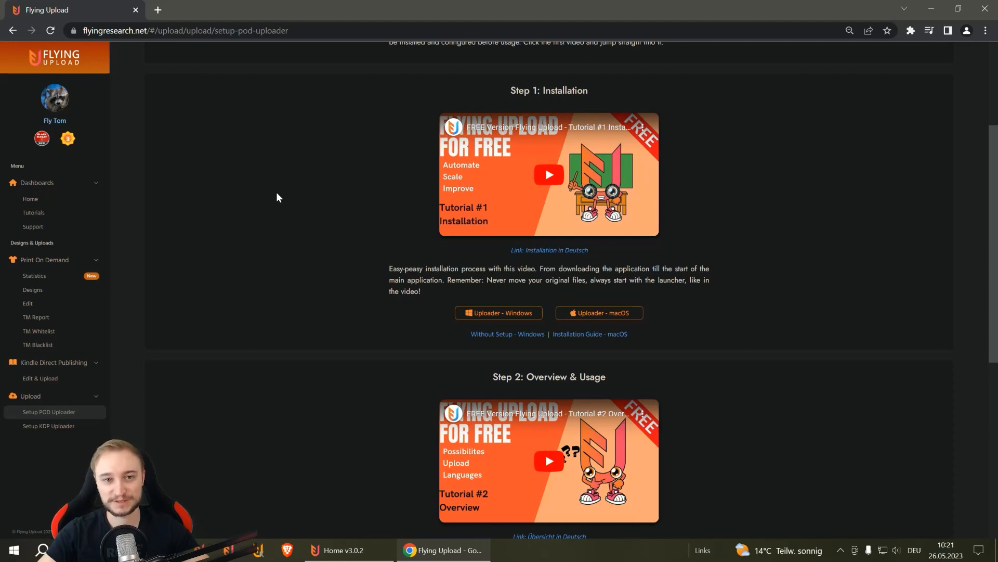
# - Bring the Flying Upload Home v3.0.2 launcher window forward from the taskbar
pyautogui.click(342, 549)
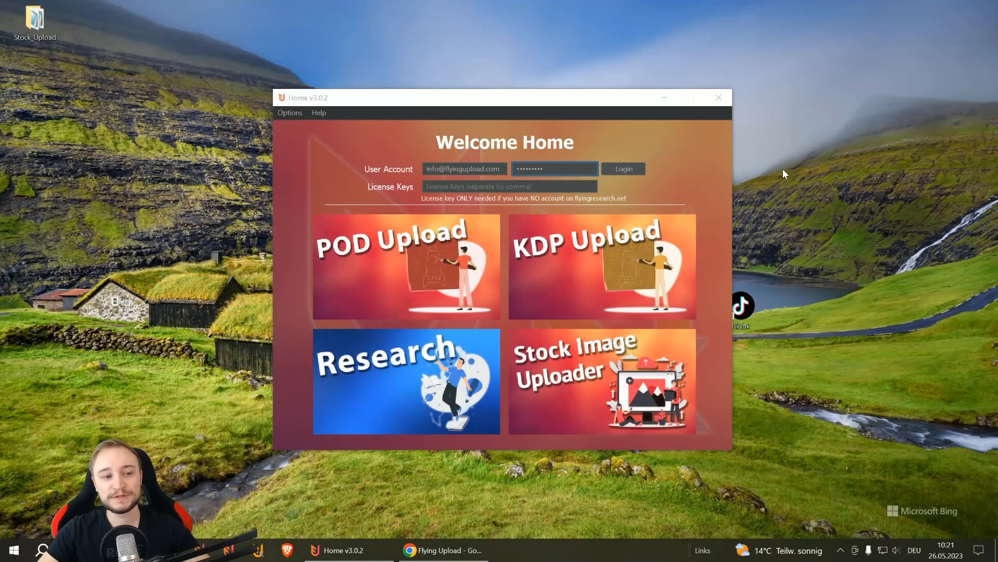
pyautogui.moveTo(790, 180)
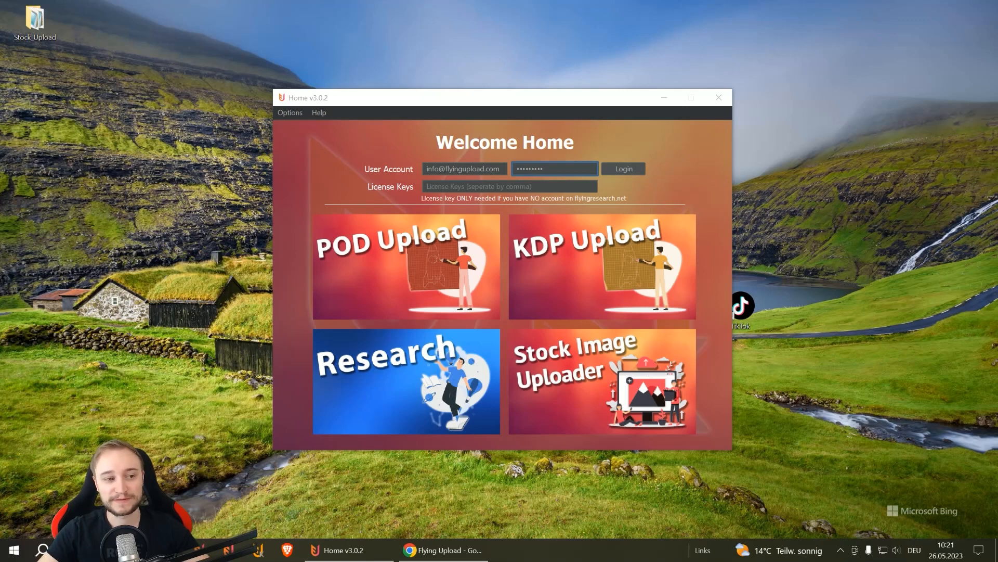
pyautogui.moveTo(706, 186)
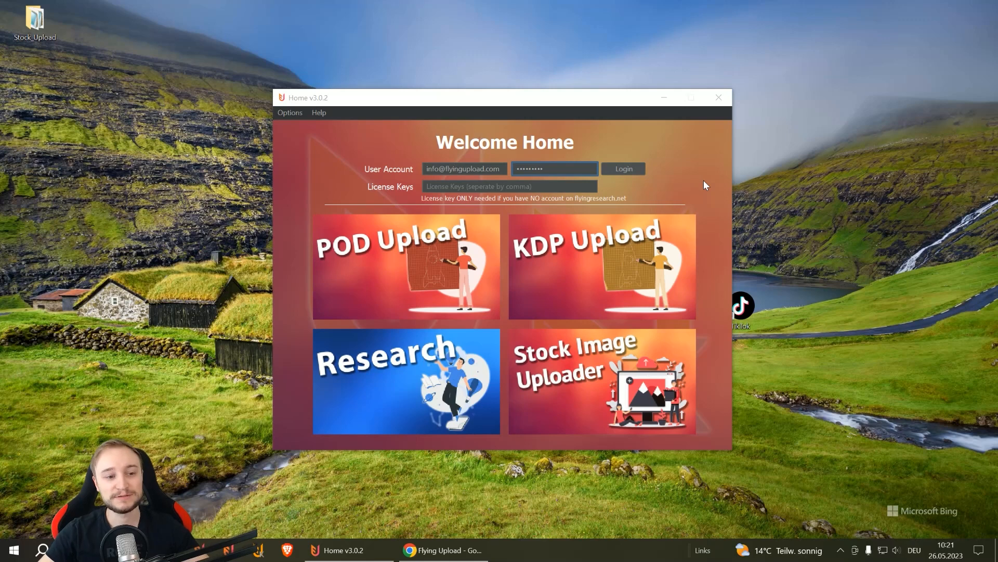
pyautogui.moveTo(779, 305)
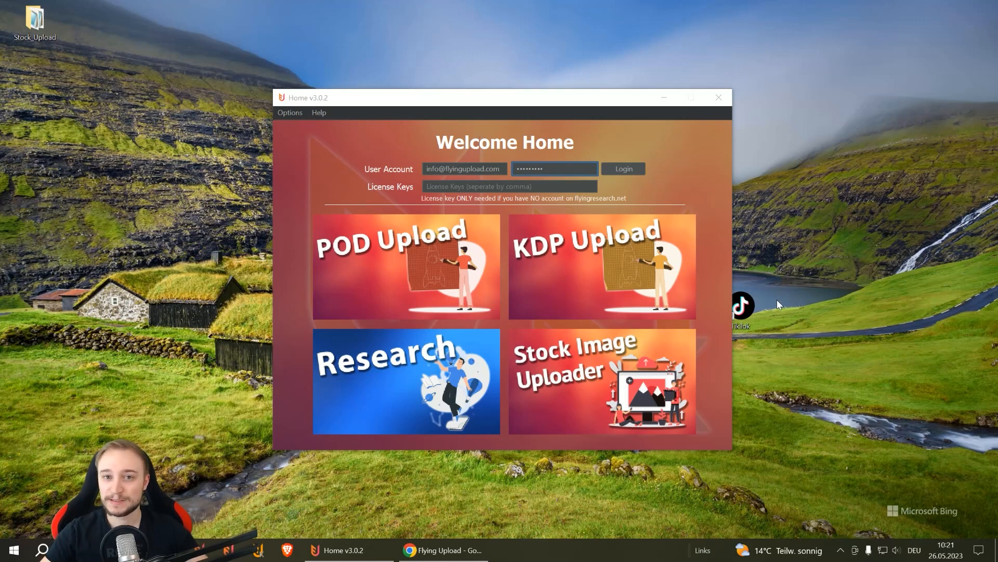
pyautogui.moveTo(782, 367)
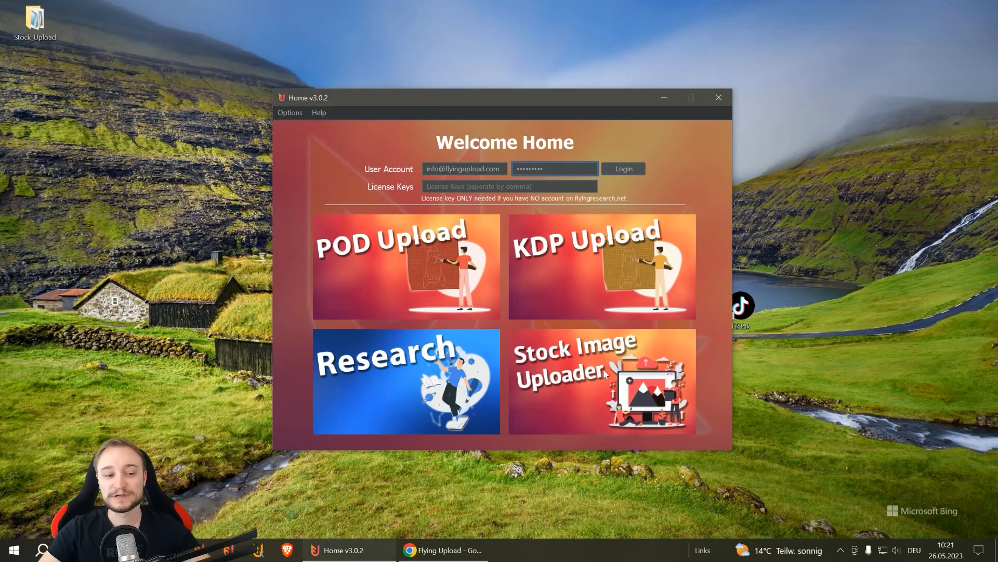
# - Launch the Stock Image Uploader module from the Home launcher
pyautogui.click(601, 381)
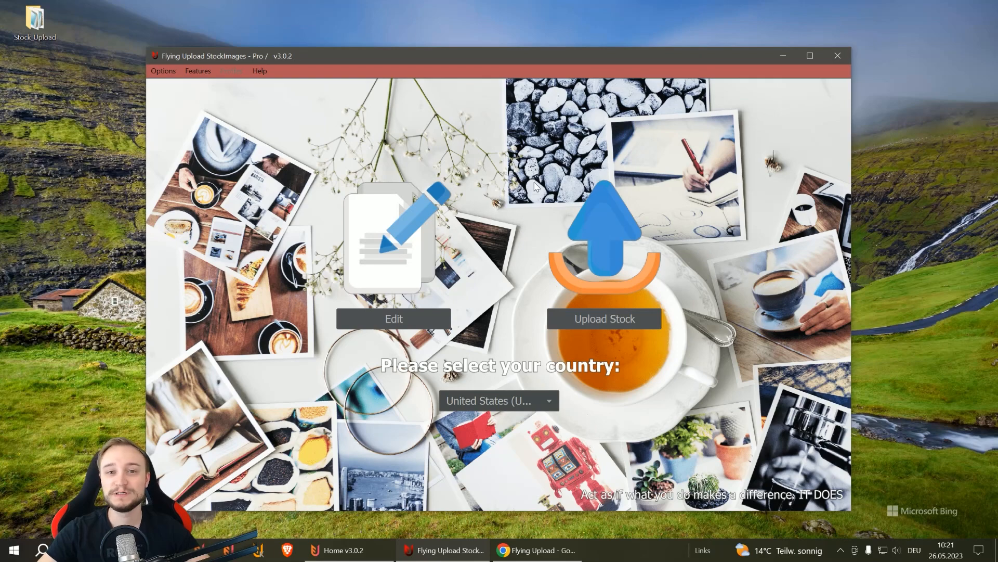
pyautogui.moveTo(521, 214)
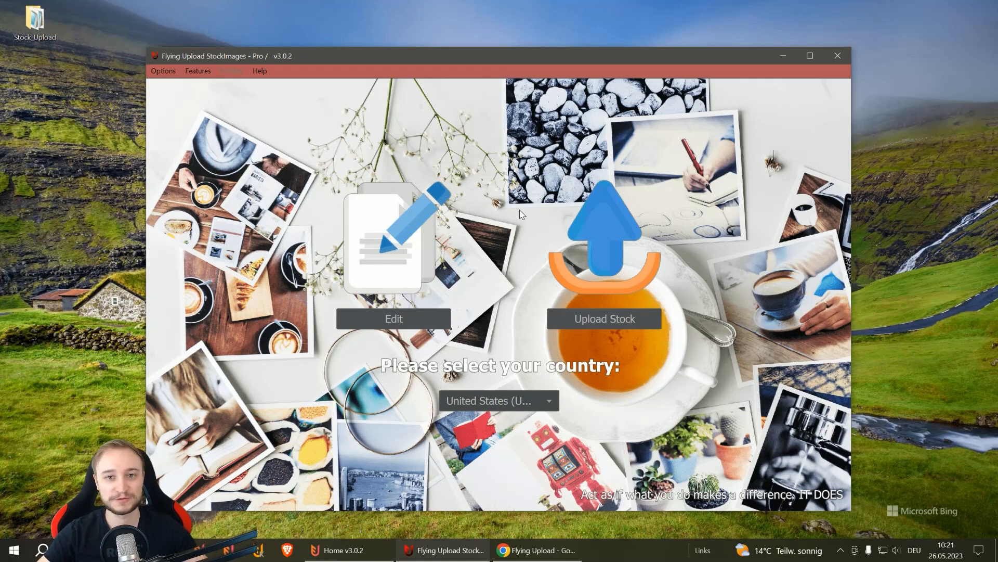
pyautogui.moveTo(572, 310)
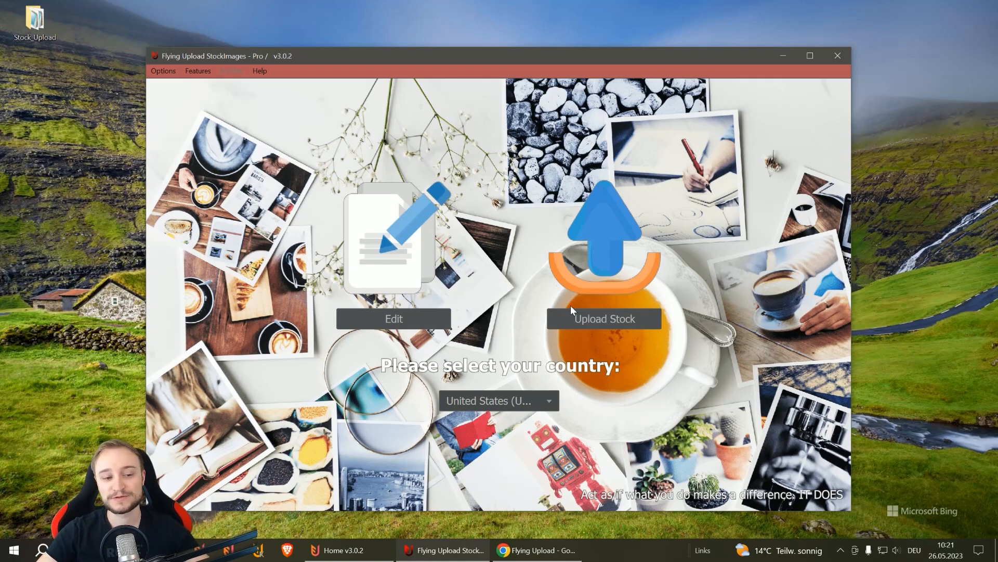
# - Enter the Edit metadata workspace and bring up the Options menu
pyautogui.click(603, 318)
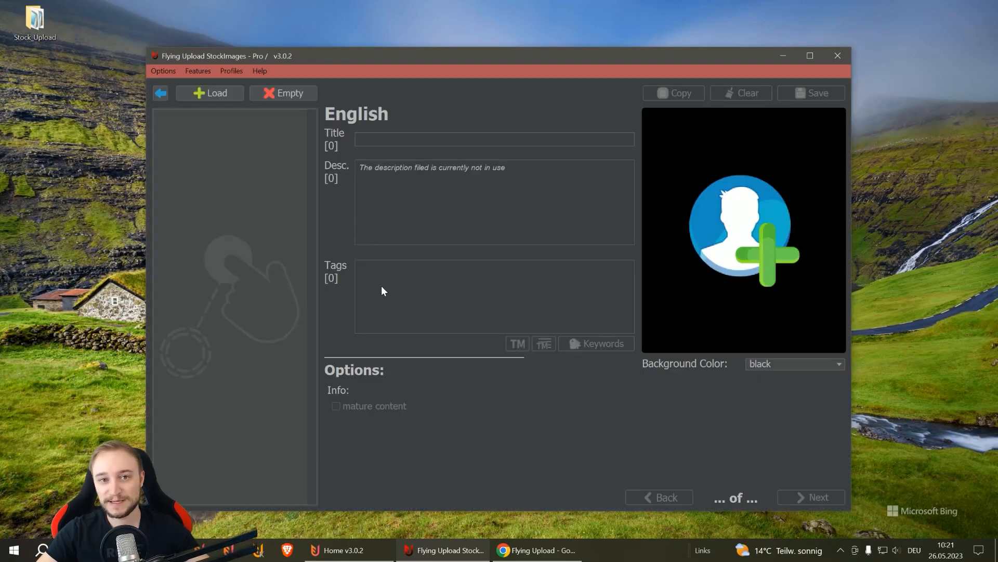
pyautogui.moveTo(372, 270)
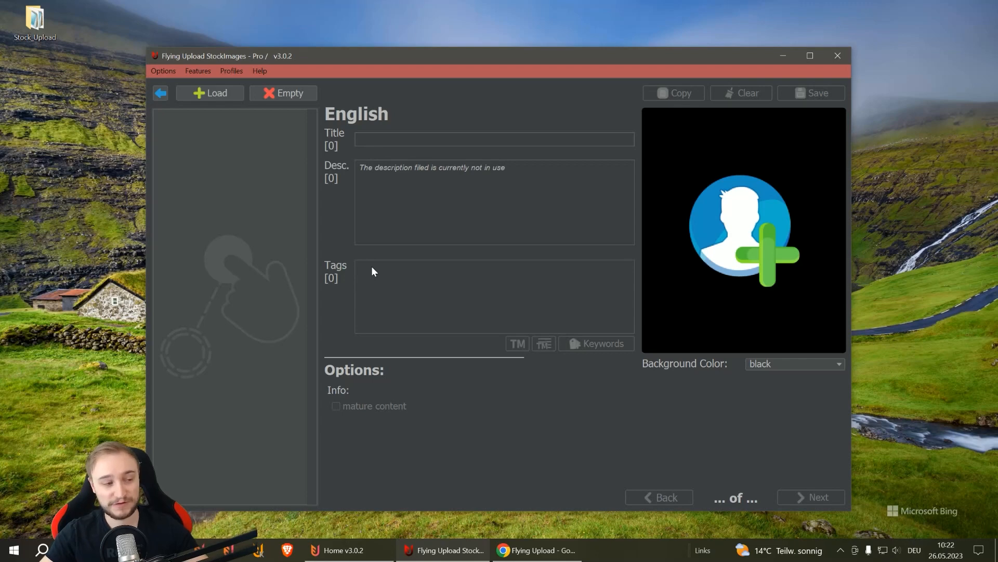
pyautogui.click(163, 71)
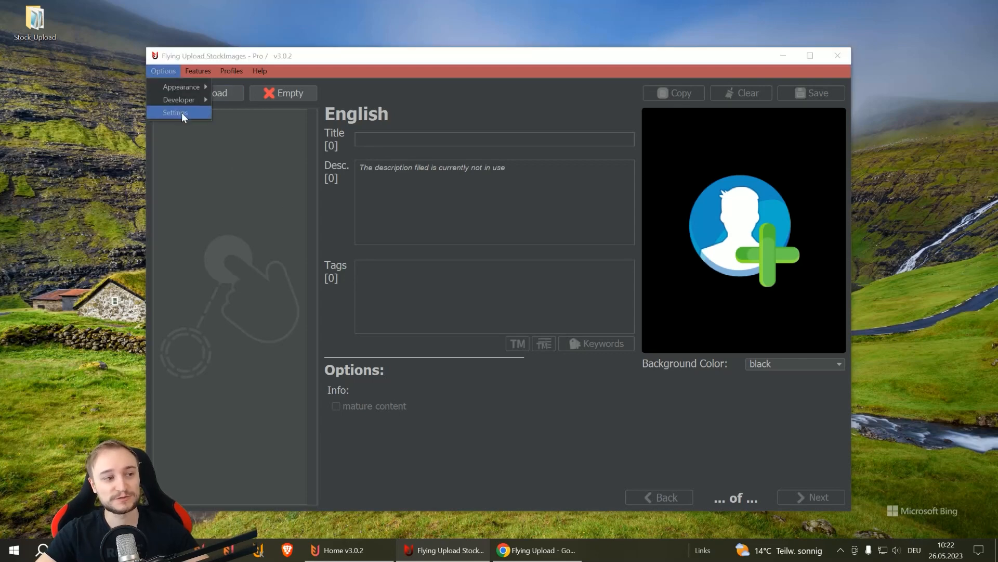
# - In Settings > Autologin, choose AdobeStock.com as the auto-login platform
pyautogui.click(175, 112)
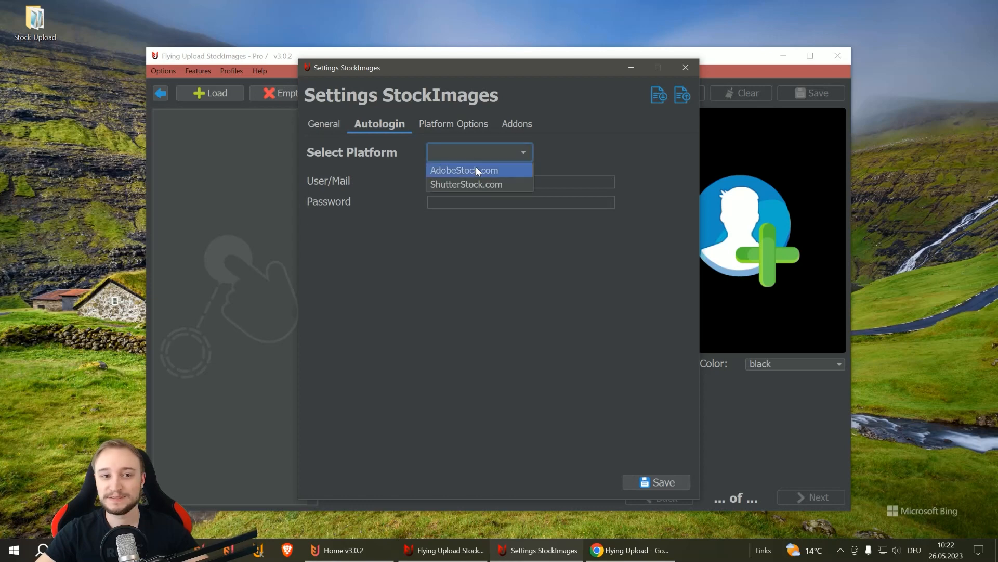
pyautogui.click(464, 169)
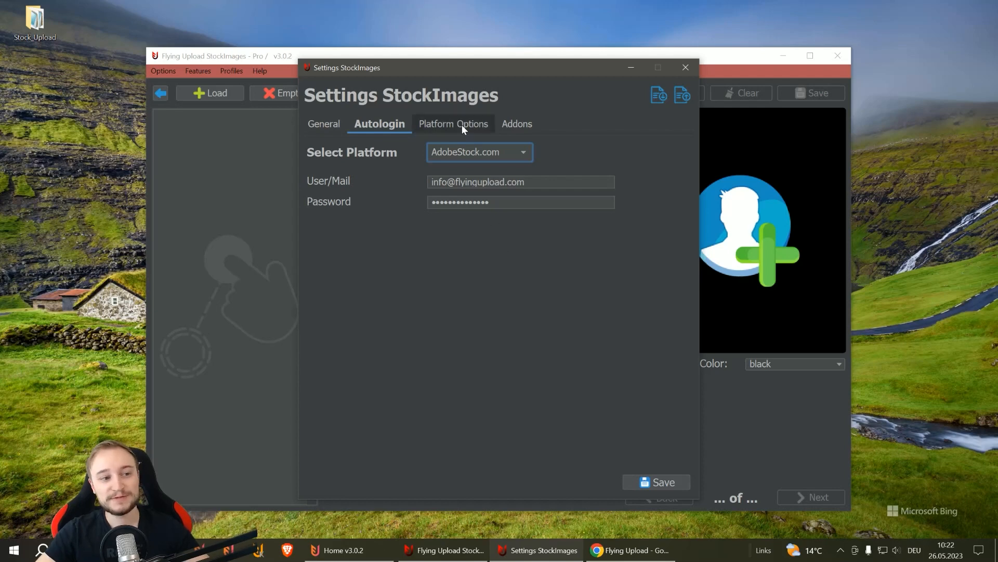
# - Show the Adobe Stock platform options and keep EN as the metadata language
pyautogui.click(450, 124)
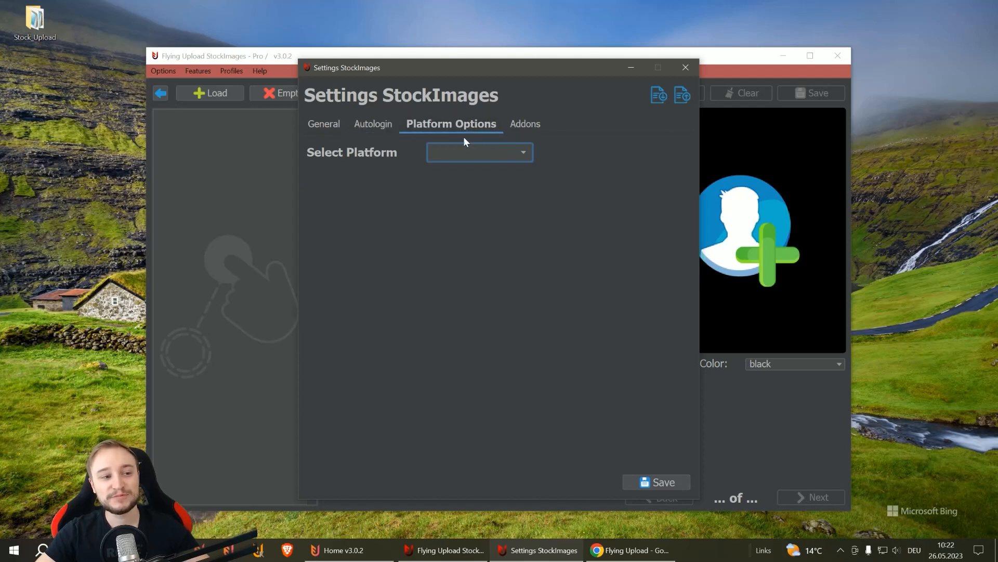
pyautogui.click(479, 152)
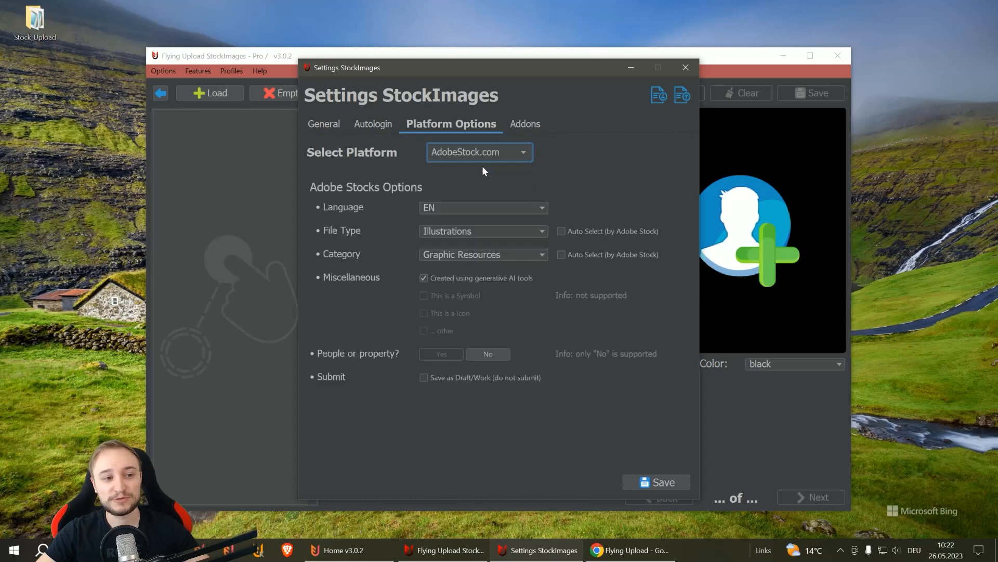
pyautogui.moveTo(634, 192)
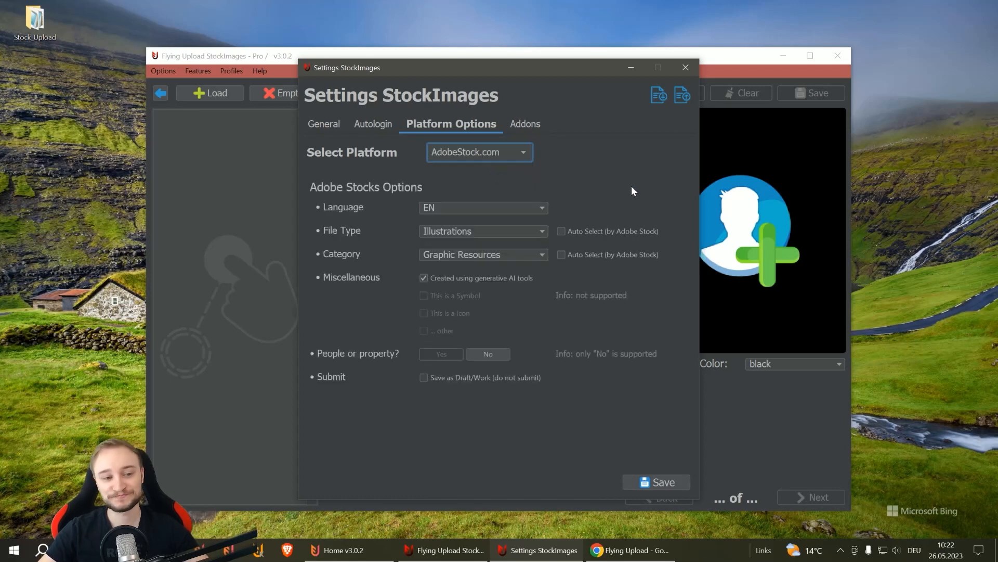
pyautogui.moveTo(617, 195)
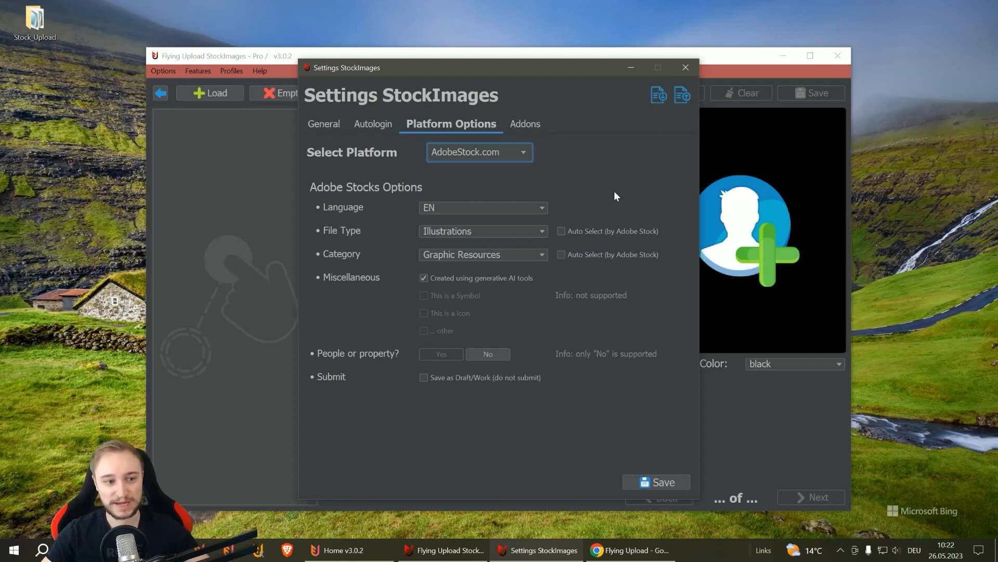
pyautogui.click(540, 207)
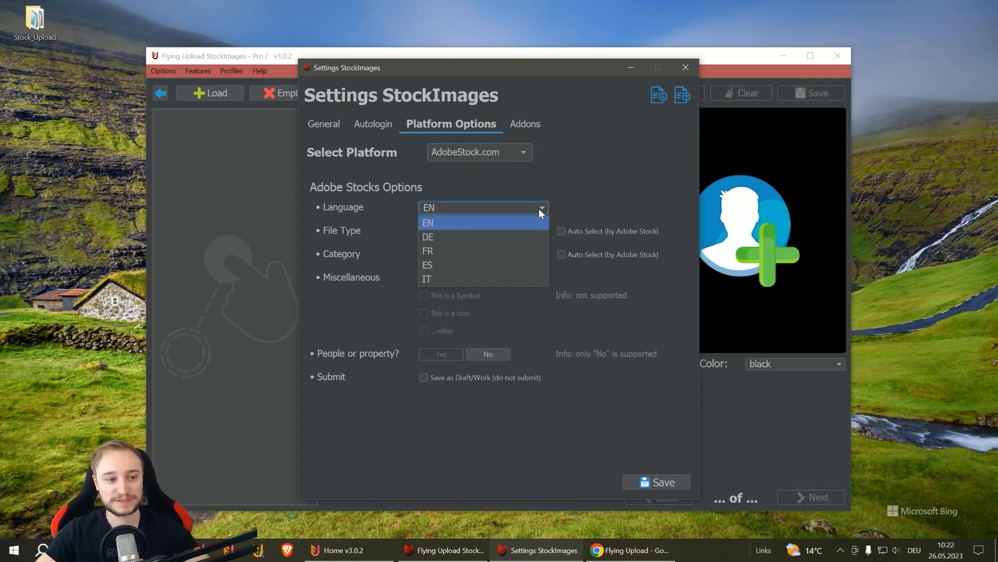
pyautogui.click(427, 223)
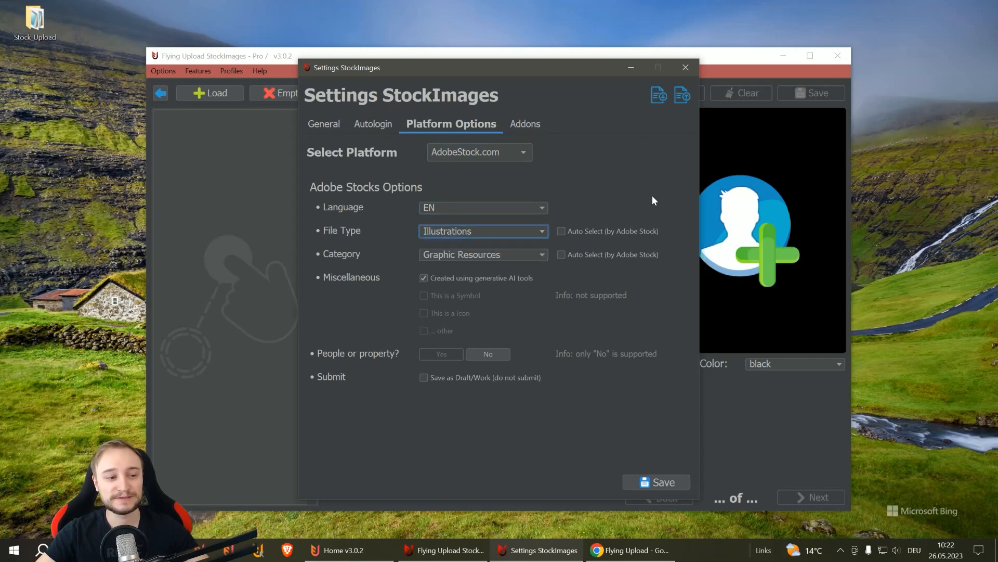
pyautogui.moveTo(575, 200)
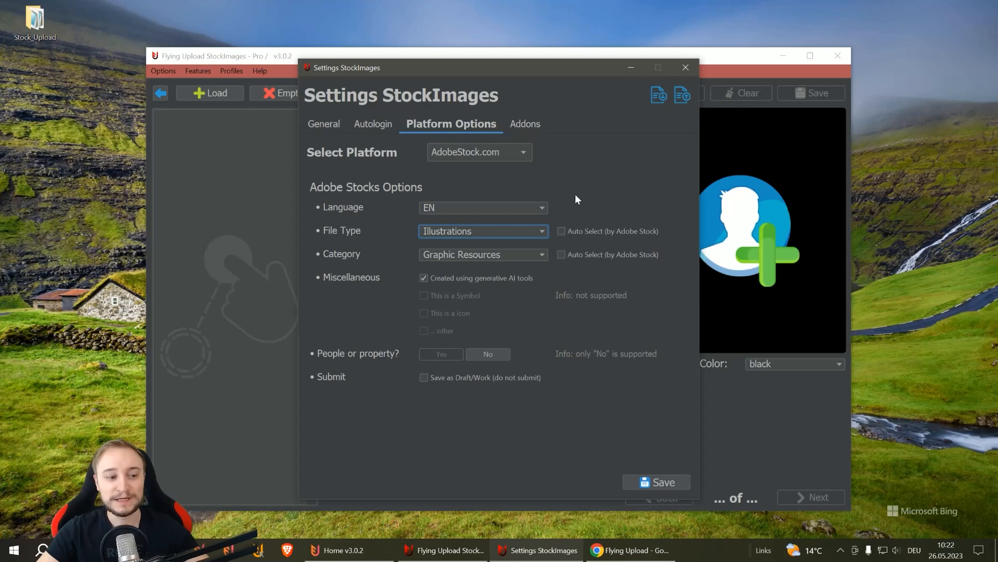
pyautogui.moveTo(526, 320)
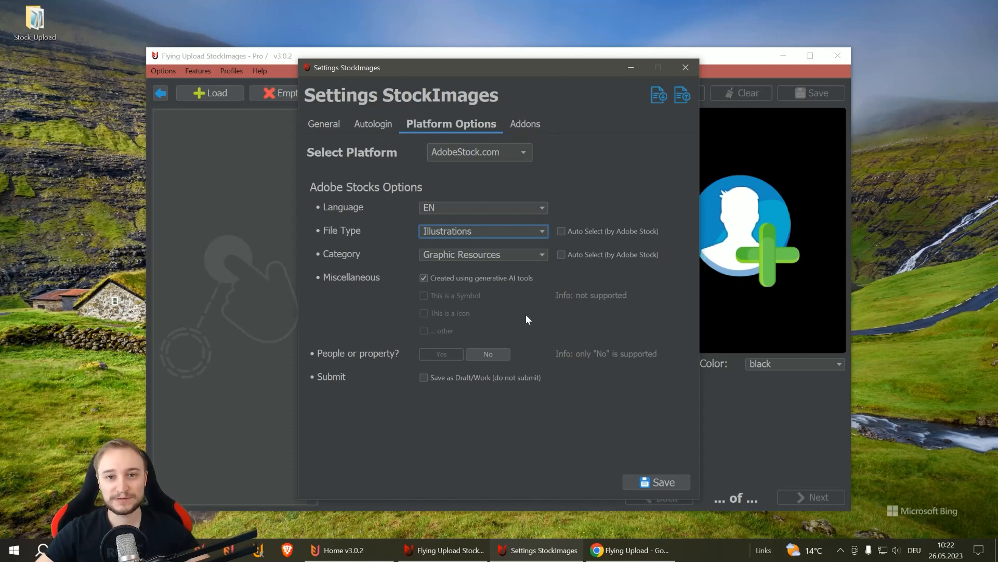
pyautogui.moveTo(625, 307)
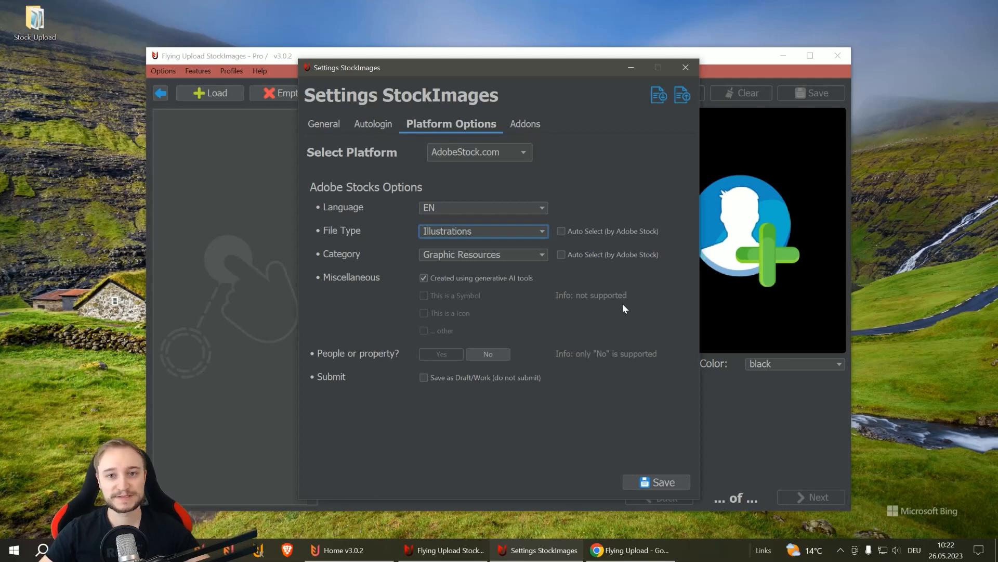
pyautogui.moveTo(446, 300)
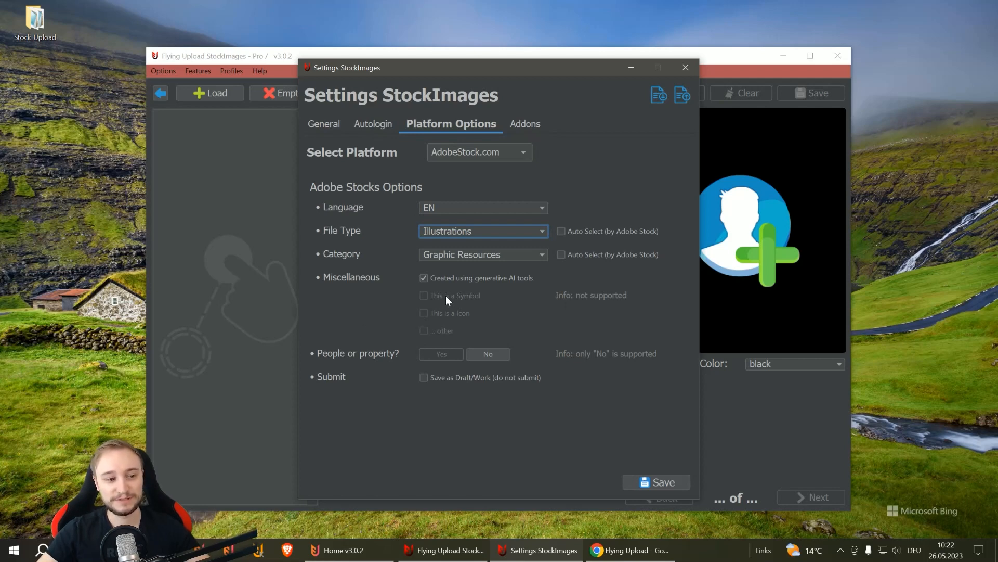
pyautogui.moveTo(570, 323)
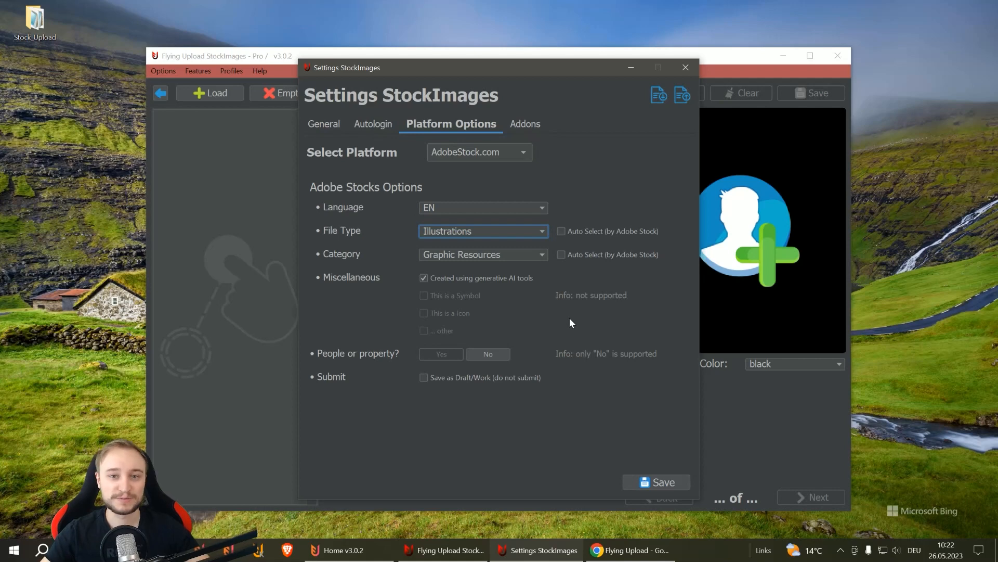
pyautogui.moveTo(514, 302)
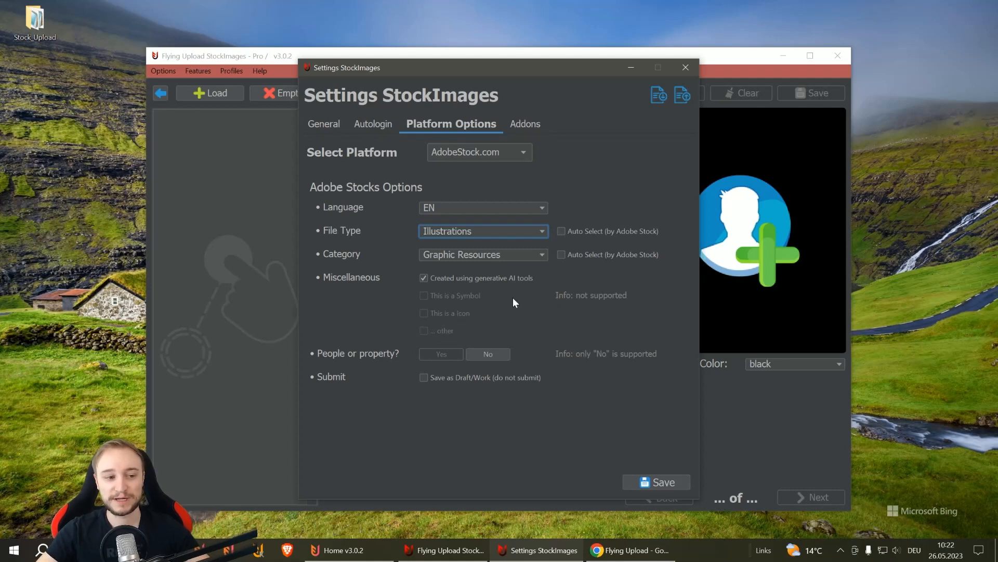
pyautogui.moveTo(523, 299)
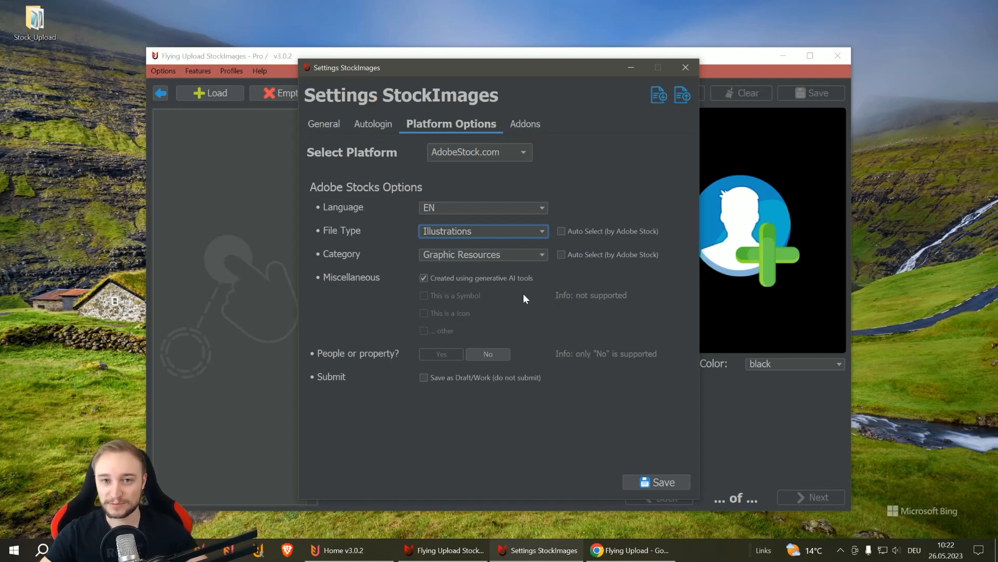
pyautogui.moveTo(546, 321)
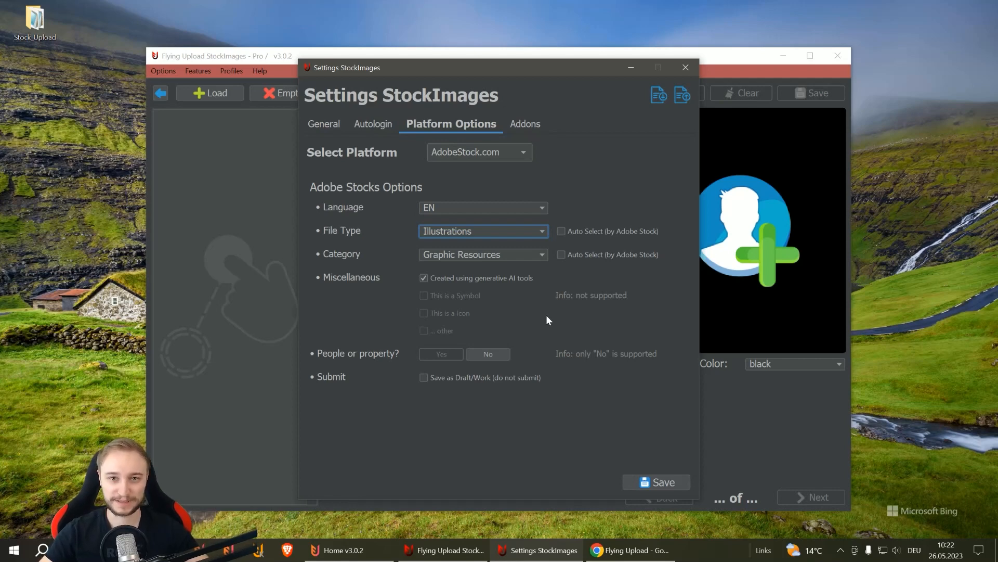
pyautogui.moveTo(429, 266)
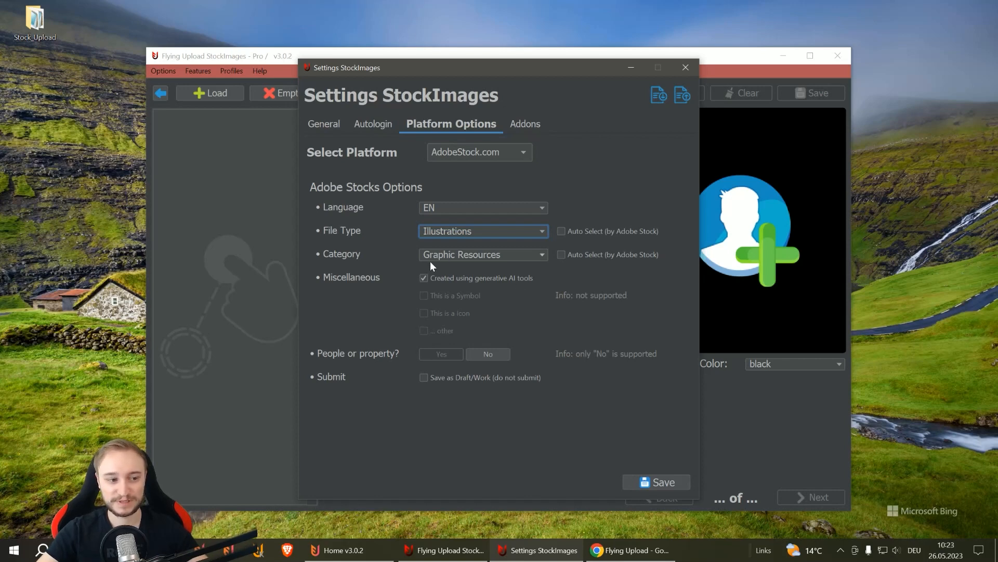
pyautogui.moveTo(424, 285)
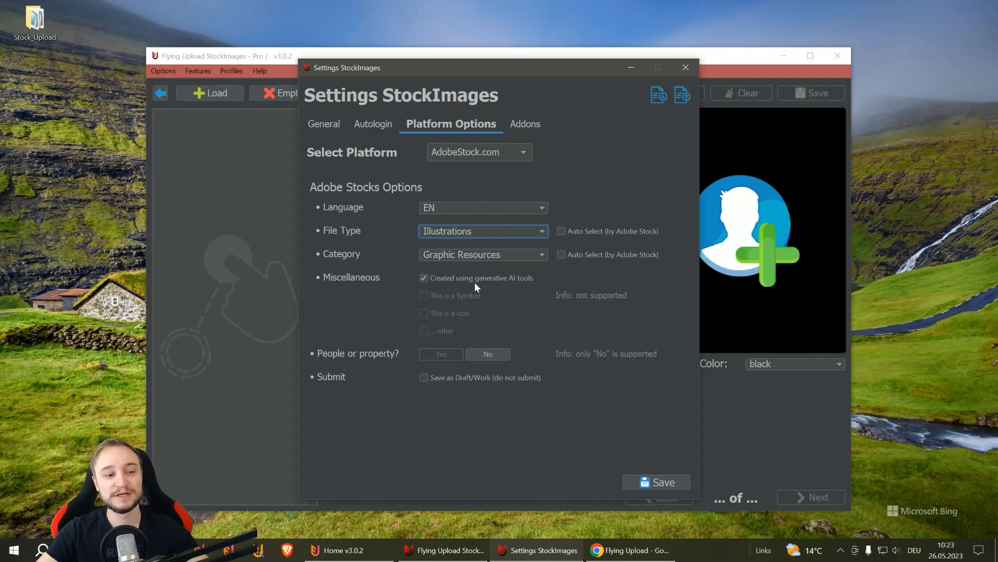
pyautogui.moveTo(523, 283)
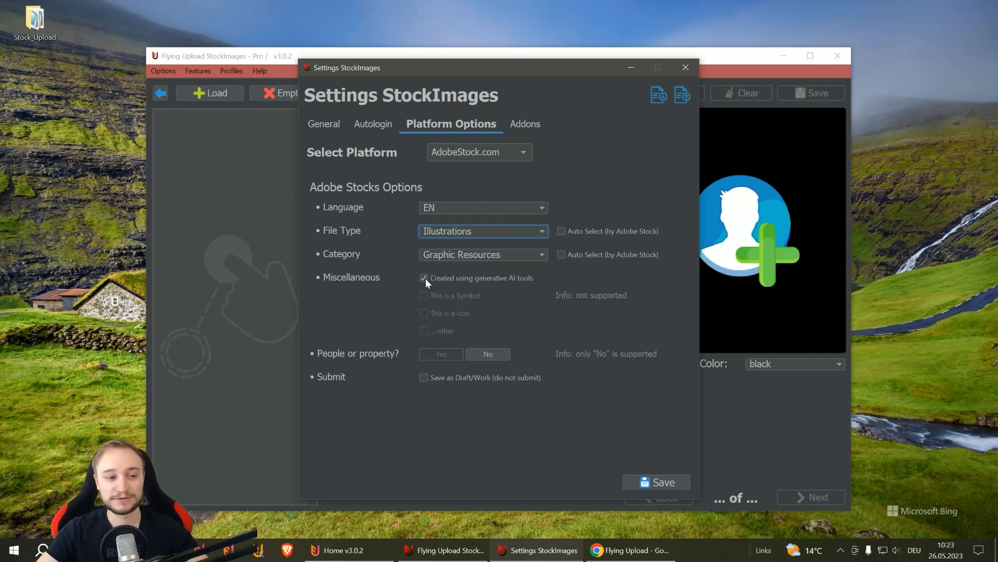
# - Mark designs as not generative AI, enable Save as Draft/Work, and save the platform options
pyautogui.click(423, 278)
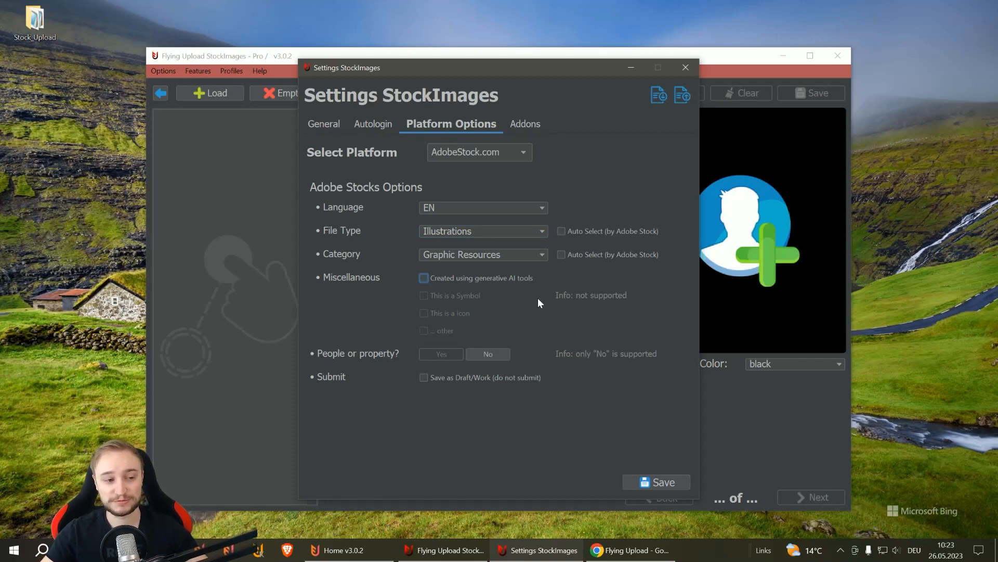
pyautogui.moveTo(495, 385)
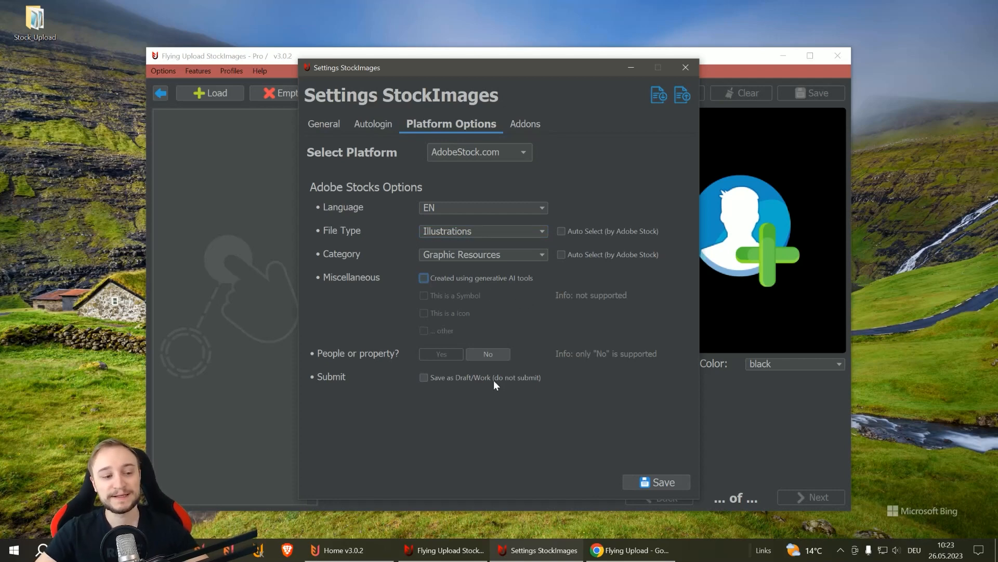
pyautogui.moveTo(312, 382)
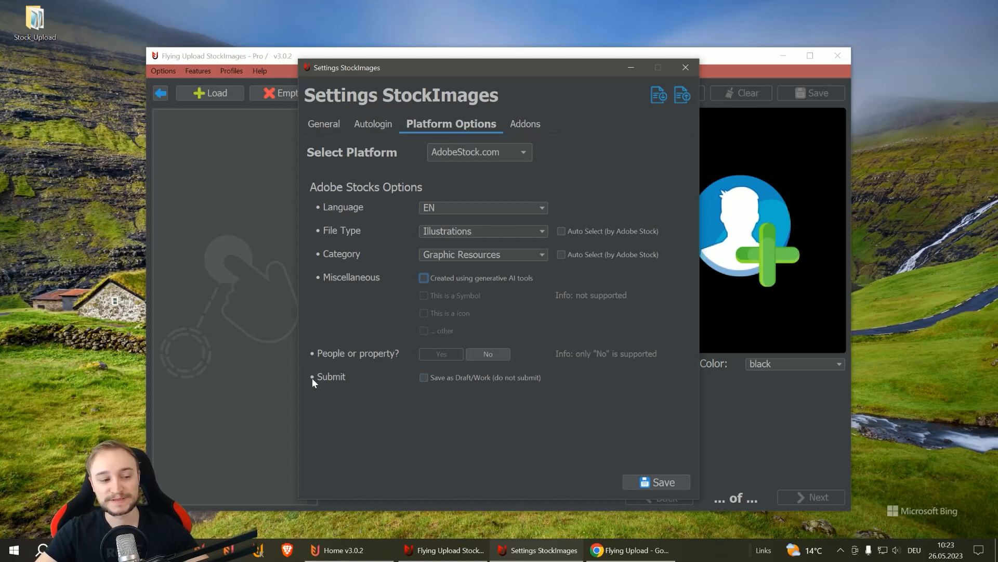
pyautogui.moveTo(463, 396)
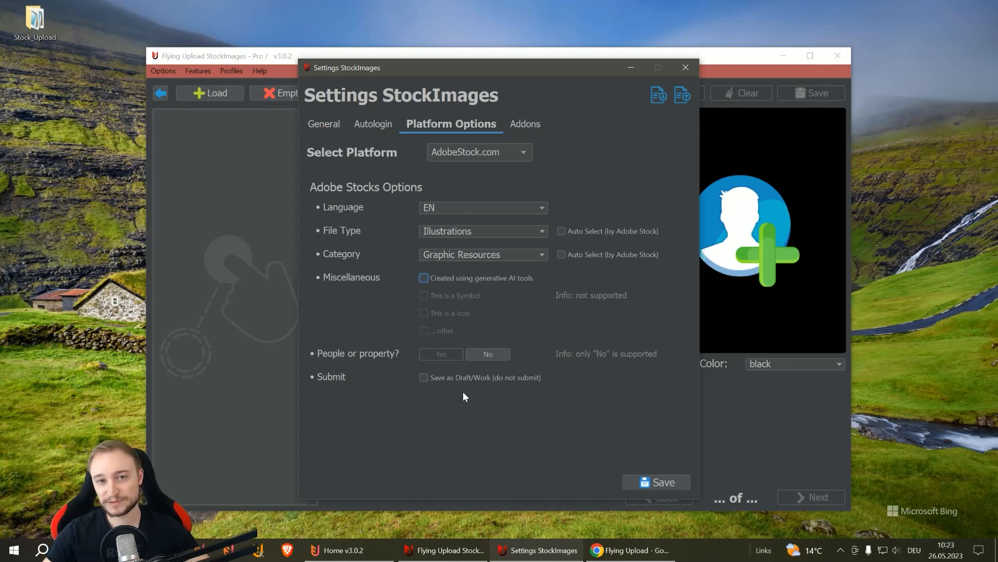
pyautogui.moveTo(466, 404)
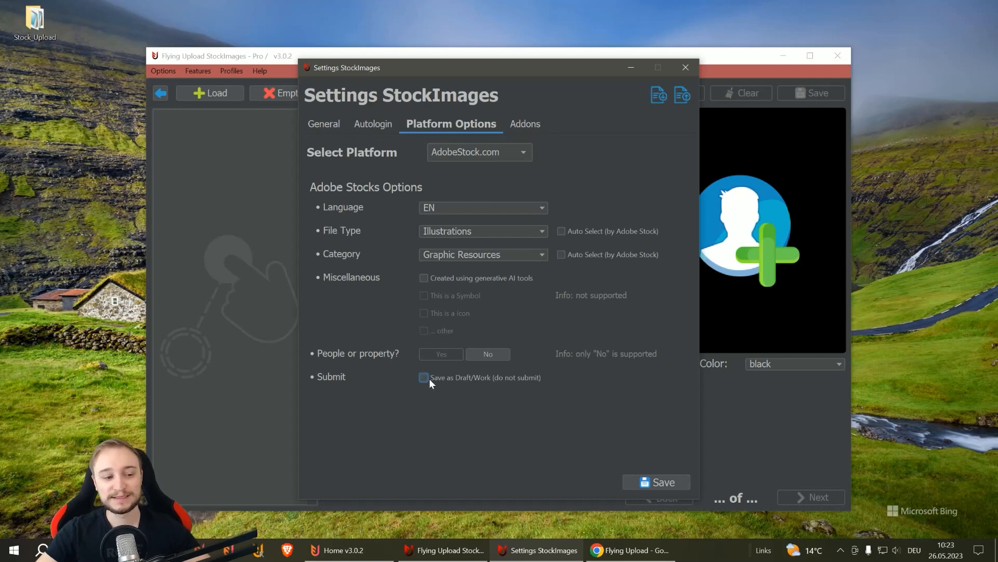
pyautogui.click(423, 376)
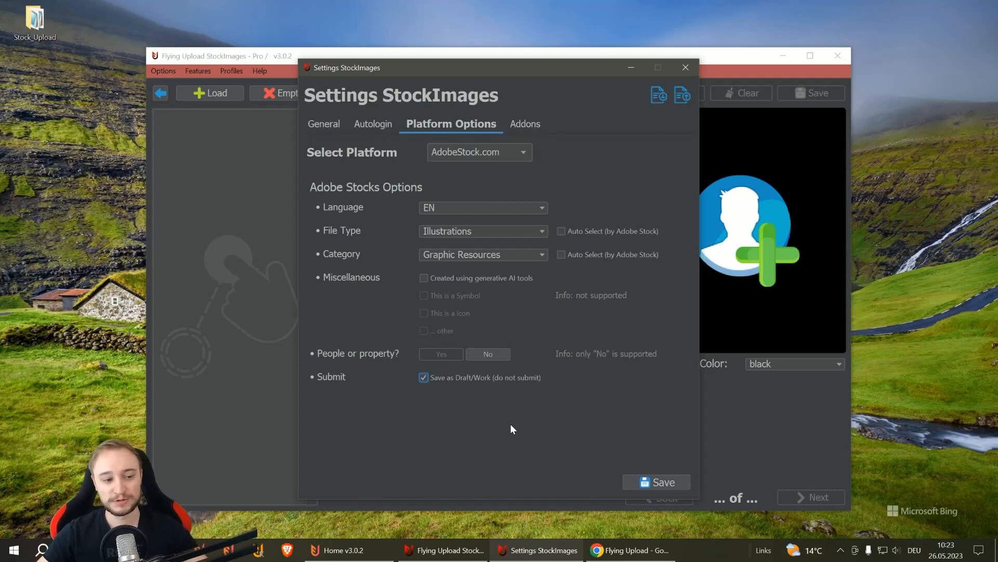
pyautogui.click(424, 376)
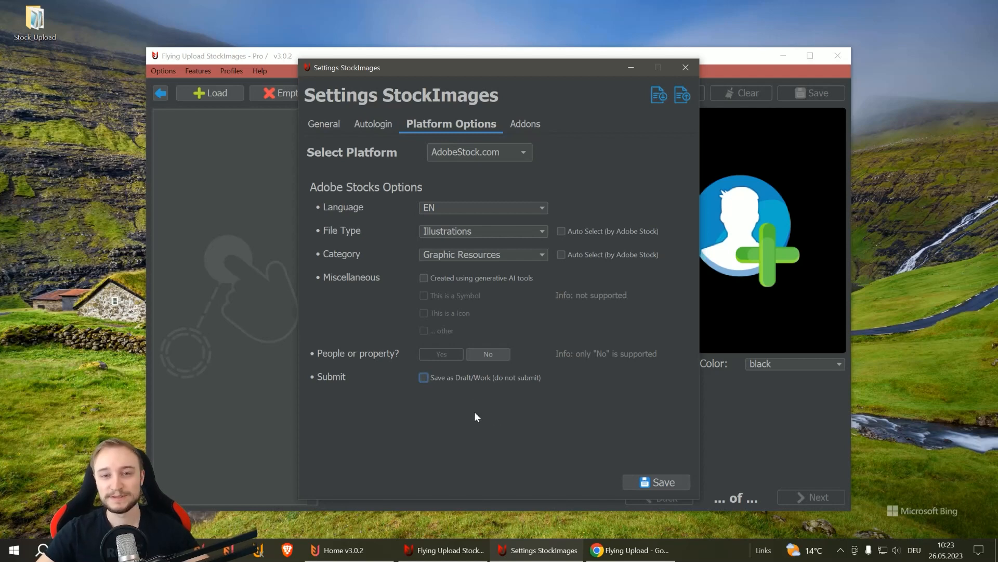
pyautogui.click(423, 376)
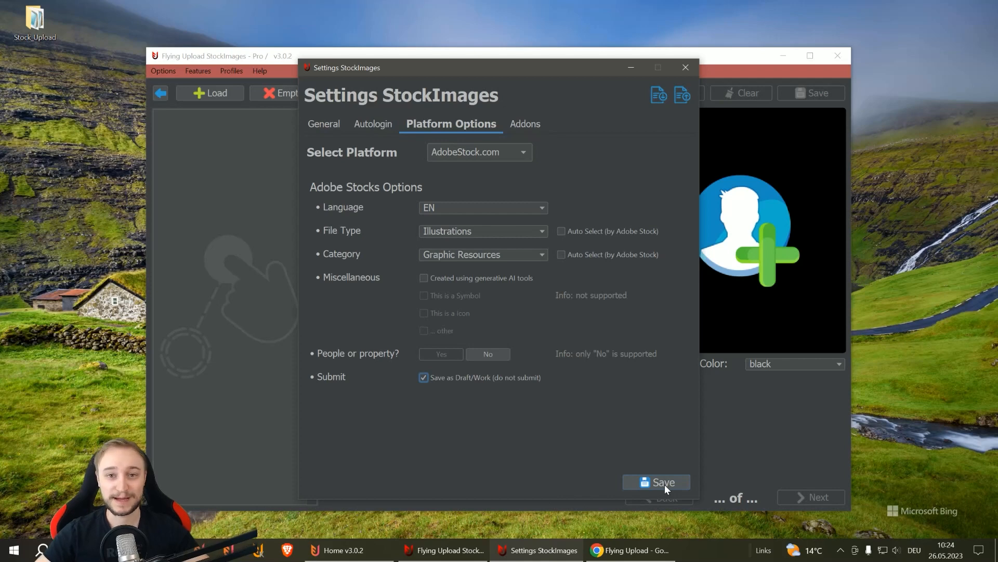
pyautogui.click(656, 482)
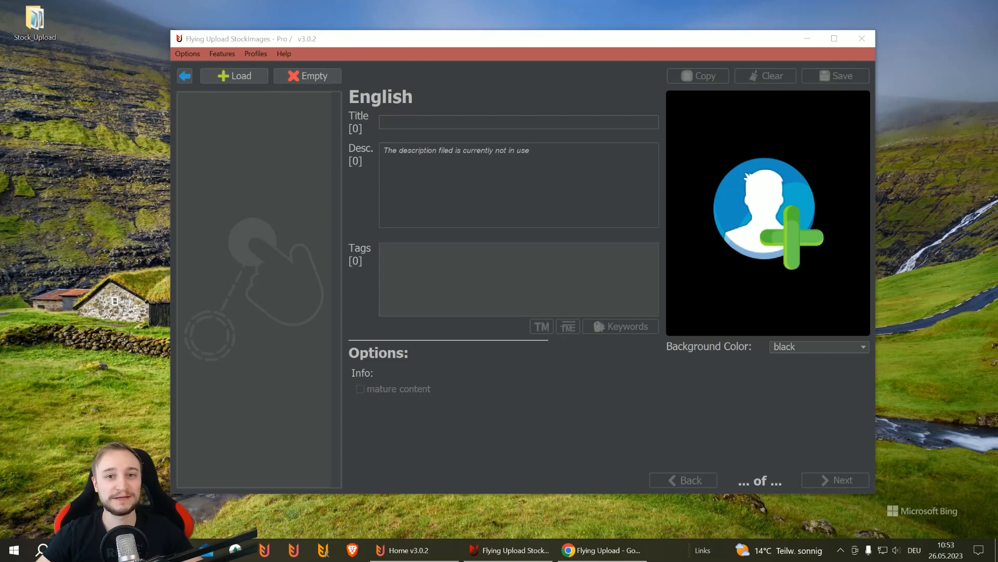
# - Open the Stock_Upload folder and select the 13_a_GAMER_GIRL.eps design file
pyautogui.doubleClick(35, 18)
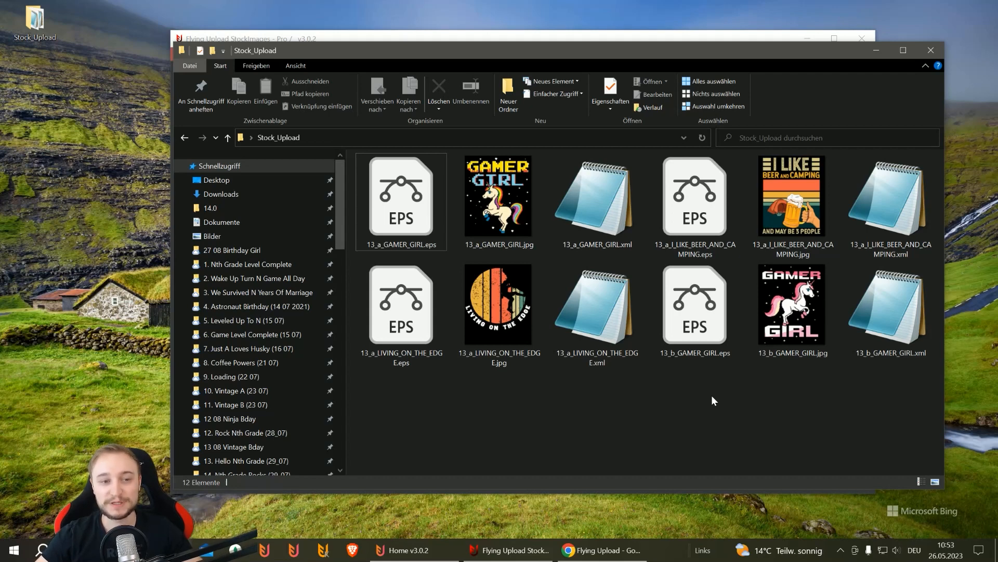
pyautogui.click(401, 200)
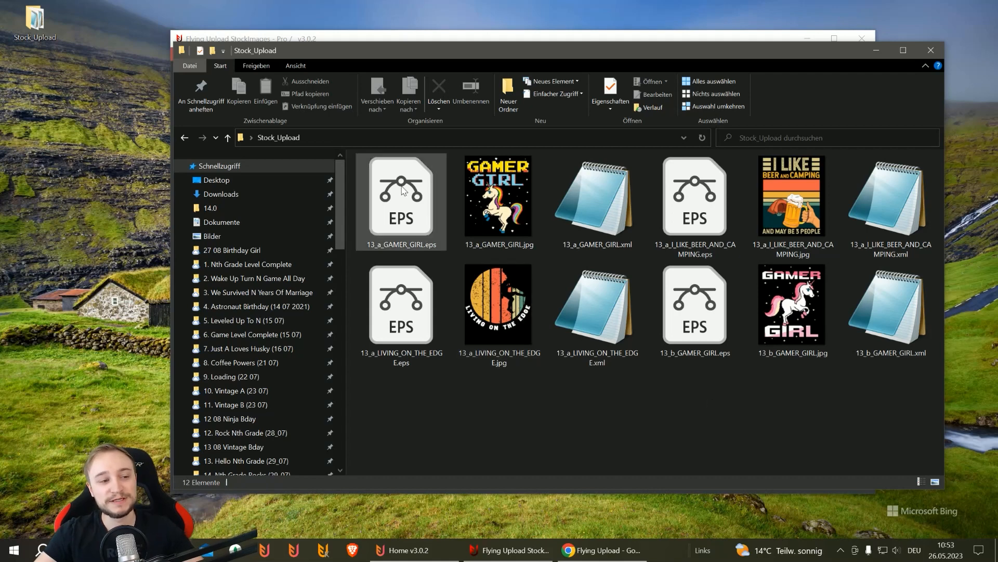
pyautogui.click(400, 197)
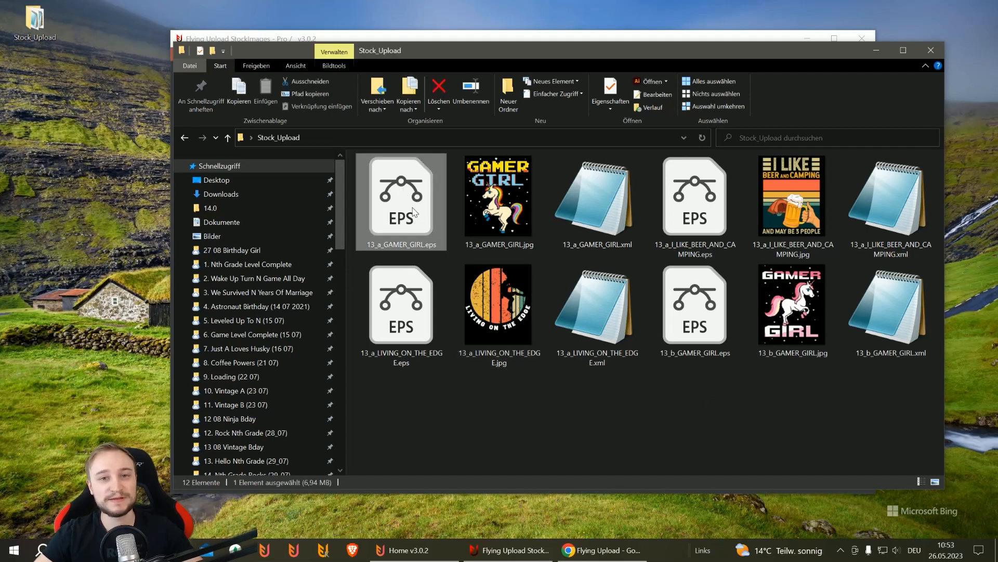
pyautogui.moveTo(408, 210)
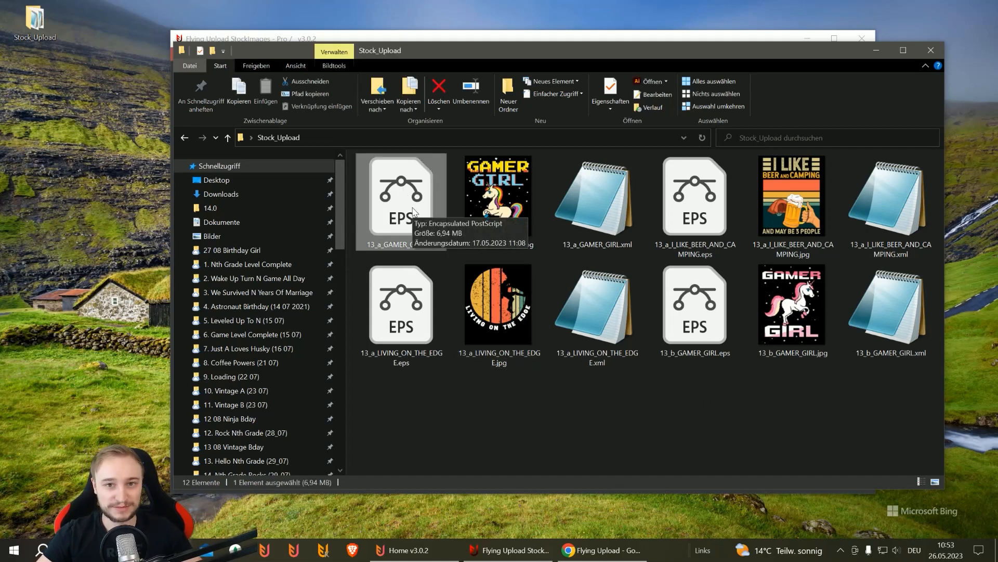
pyautogui.moveTo(617, 210)
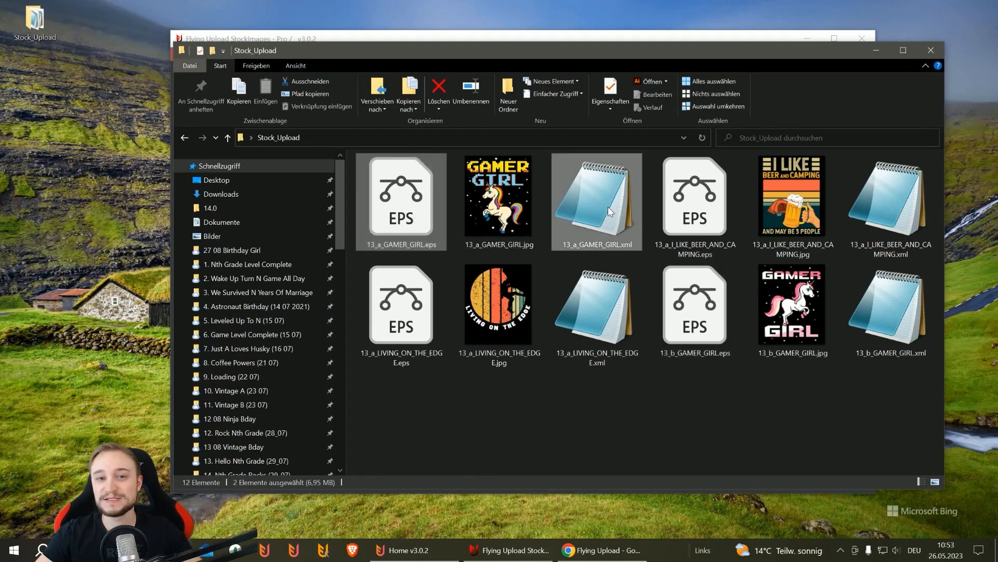
pyautogui.moveTo(597, 201)
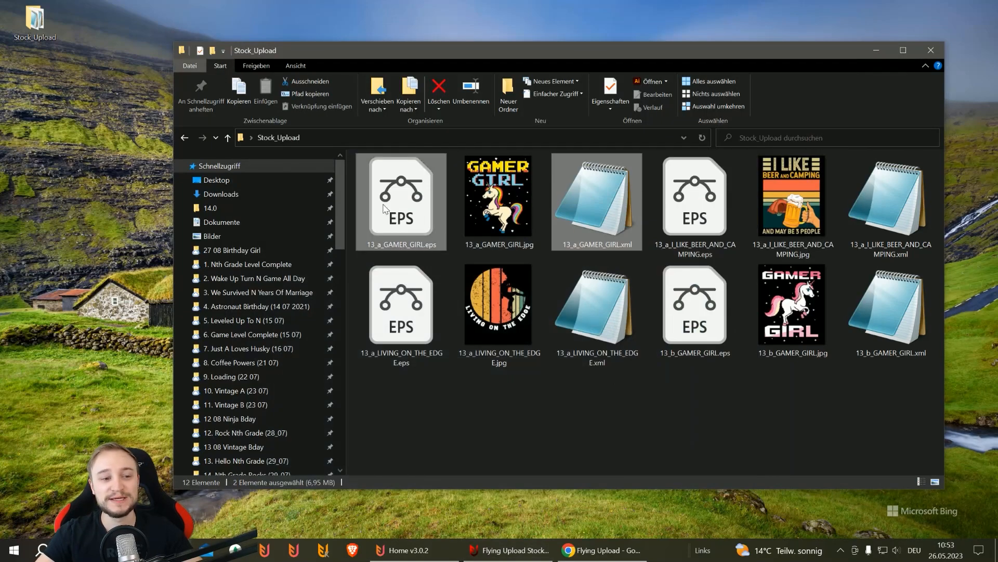
pyautogui.moveTo(634, 245)
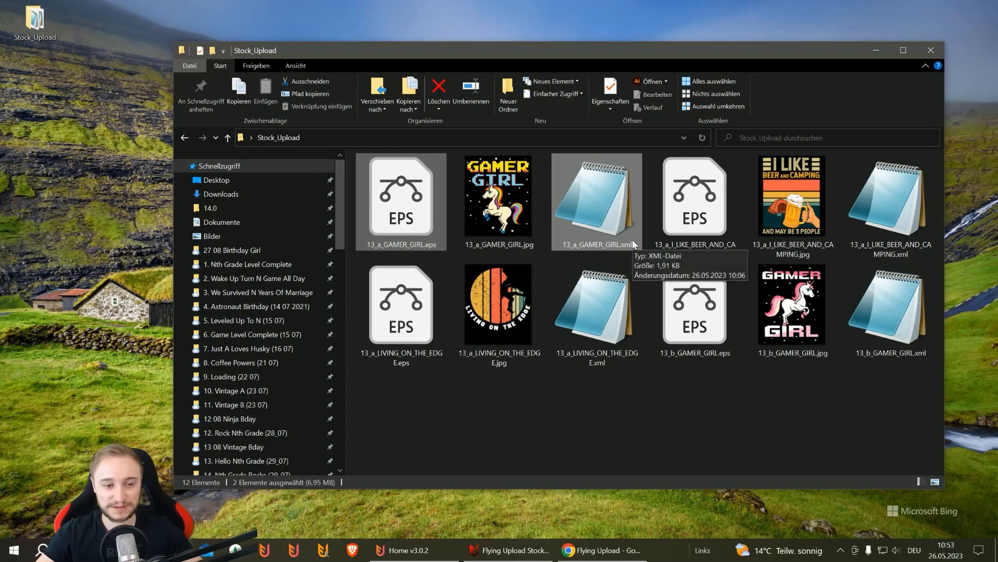
pyautogui.moveTo(609, 399)
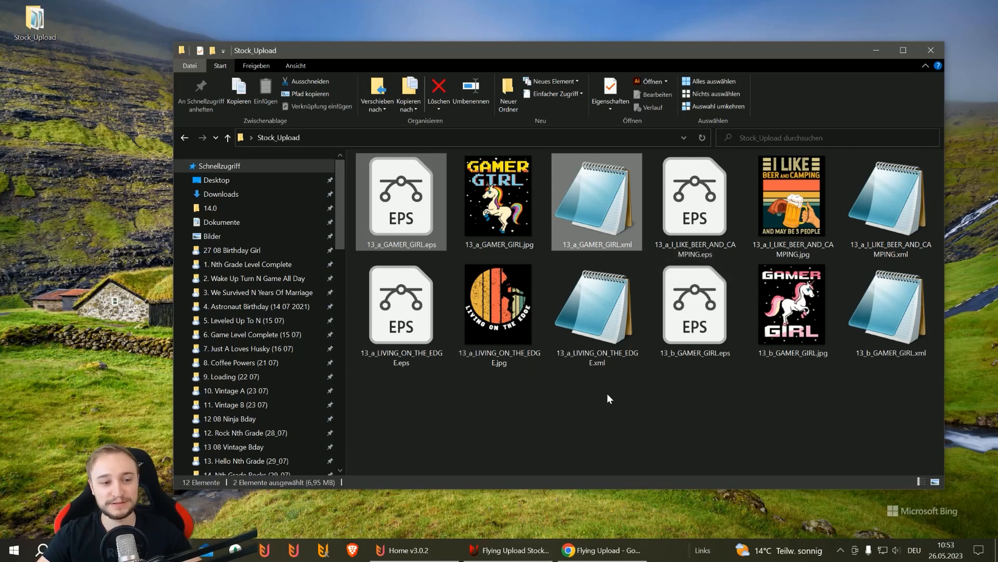
pyautogui.moveTo(570, 383)
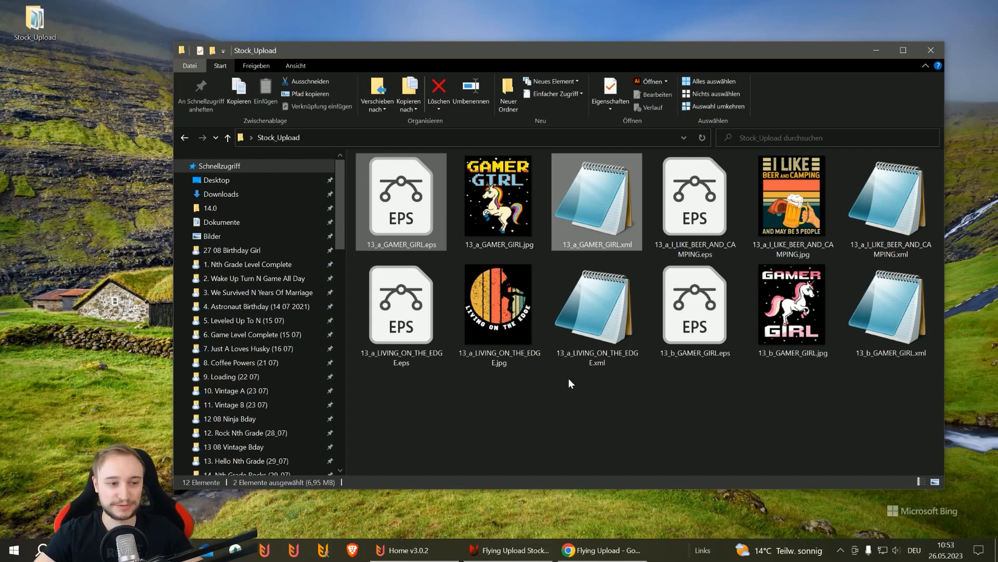
pyautogui.click(401, 200)
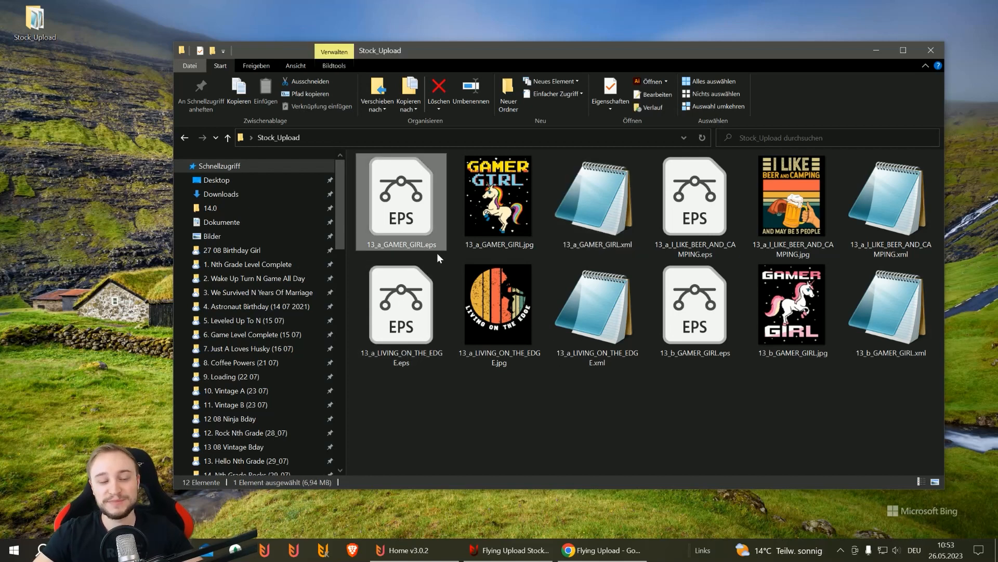
# - Select the matching GAMER GIRL JPG and XML, removing the 13_a_GAMER_GIRL.xml metadata file
pyautogui.click(498, 197)
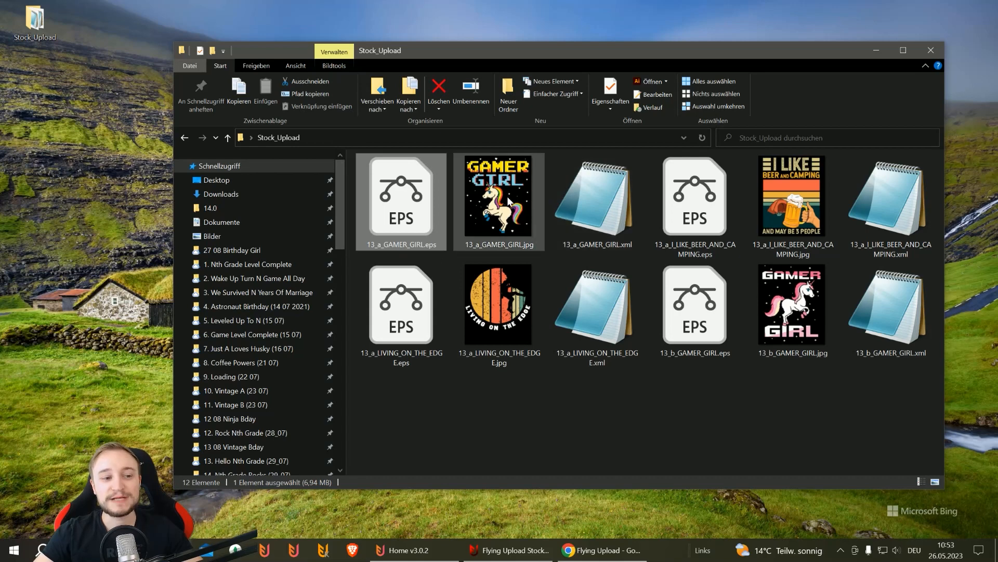
pyautogui.click(498, 201)
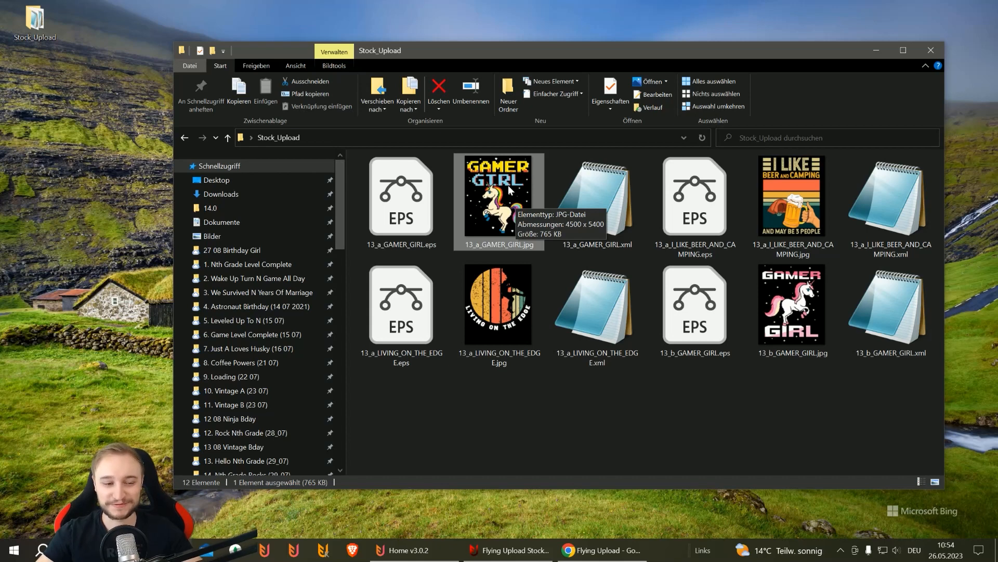
pyautogui.click(596, 201)
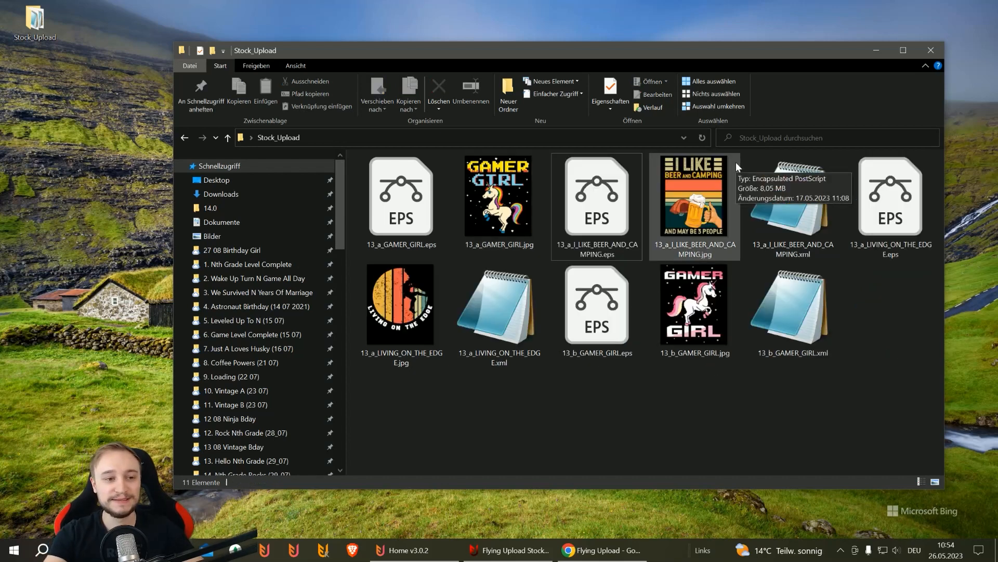
pyautogui.click(402, 196)
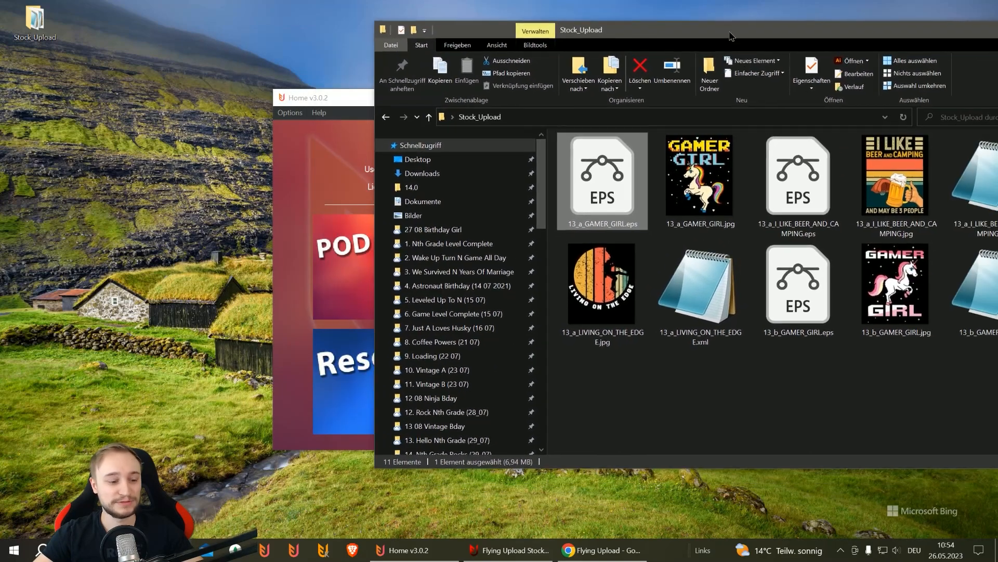
# - Drag 13_a_GAMER_GIRL.eps into the uploader as design 1 and focus its empty Title field
pyautogui.click(507, 549)
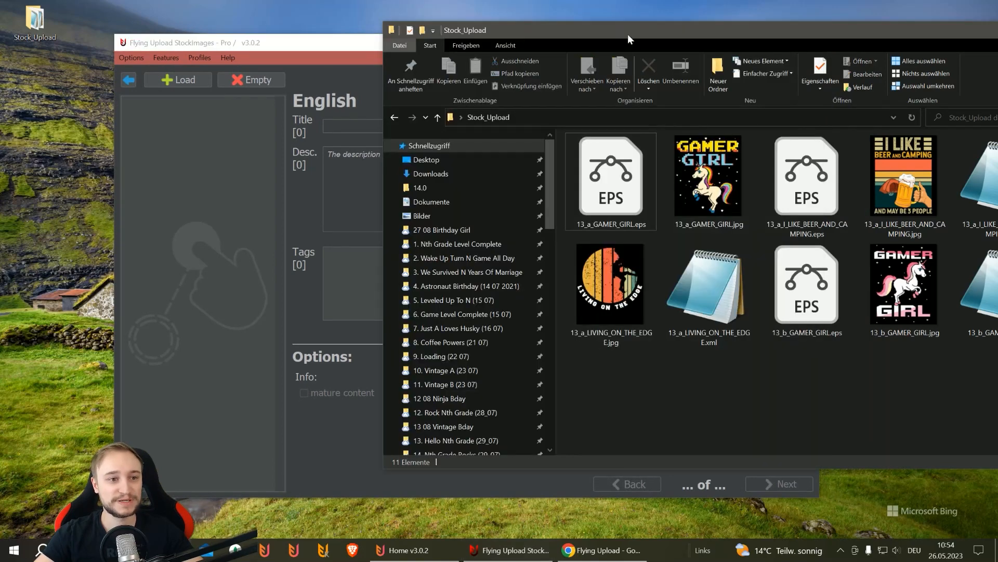
pyautogui.click(610, 174)
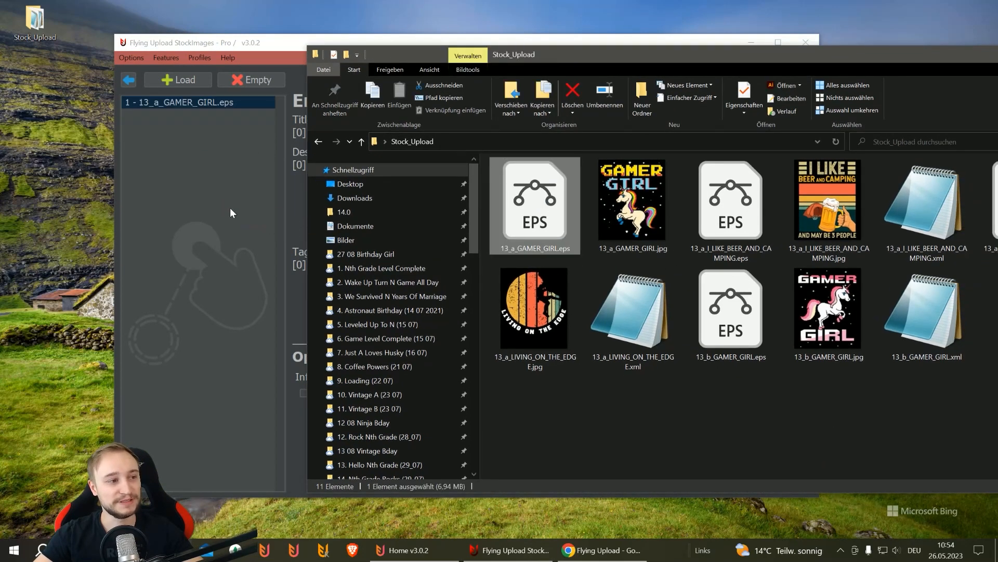
pyautogui.moveTo(586, 44)
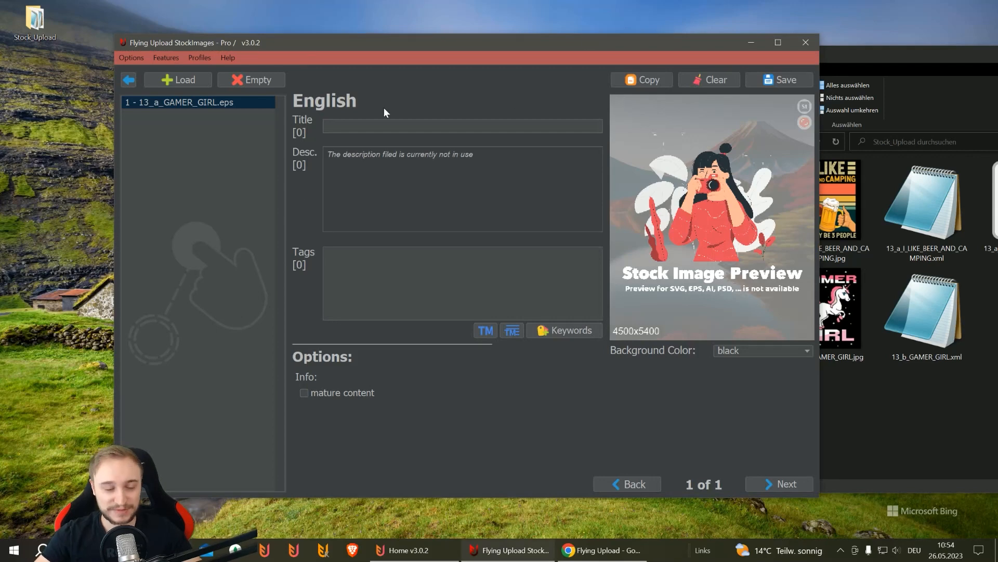
pyautogui.click(461, 126)
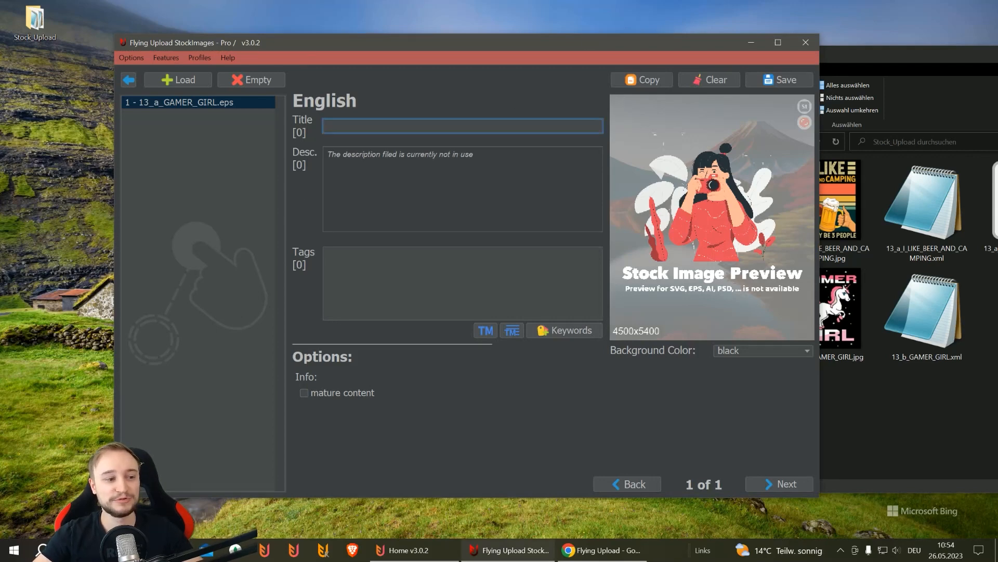
pyautogui.click(462, 283)
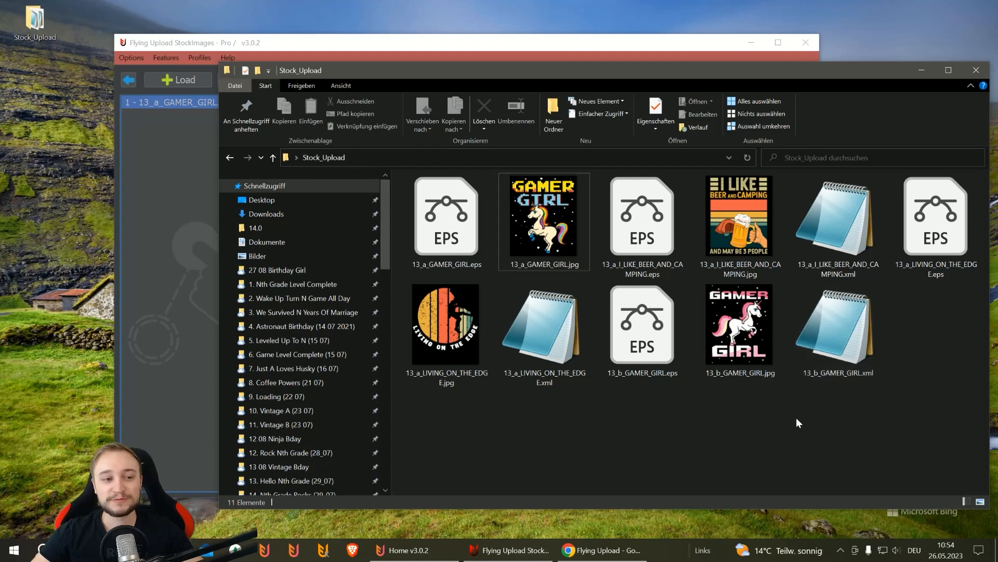
pyautogui.moveTo(800, 419)
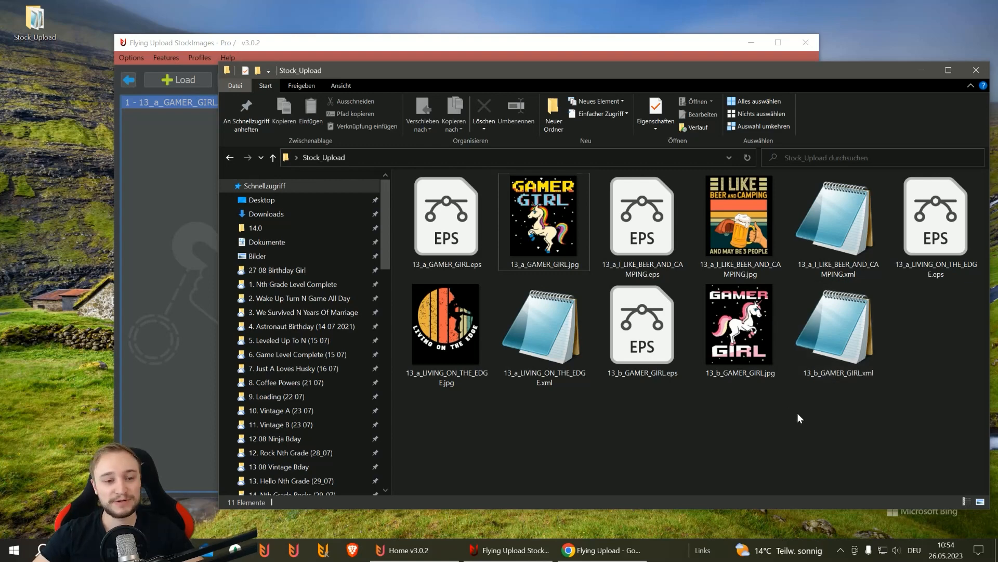
# - Add 13_b_GAMER_GIRL.eps to the uploader, arriving with its title and 38 tags from XML
pyautogui.click(740, 324)
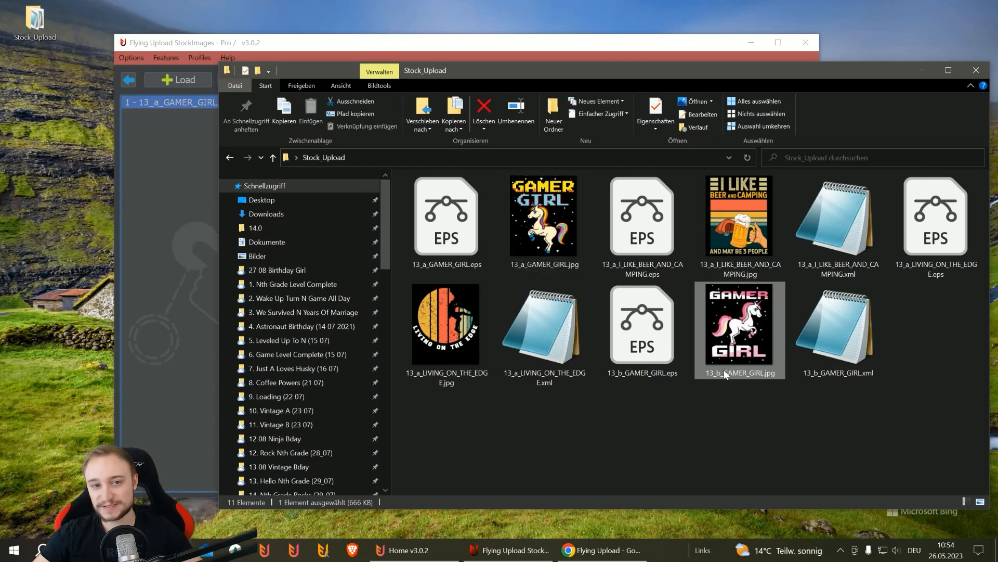
pyautogui.moveTo(740, 329)
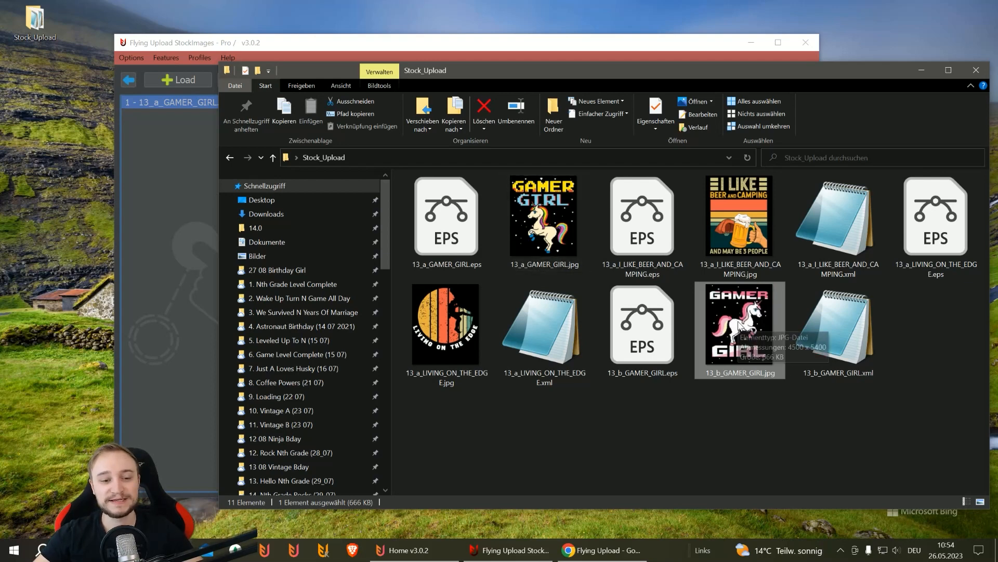
pyautogui.click(838, 328)
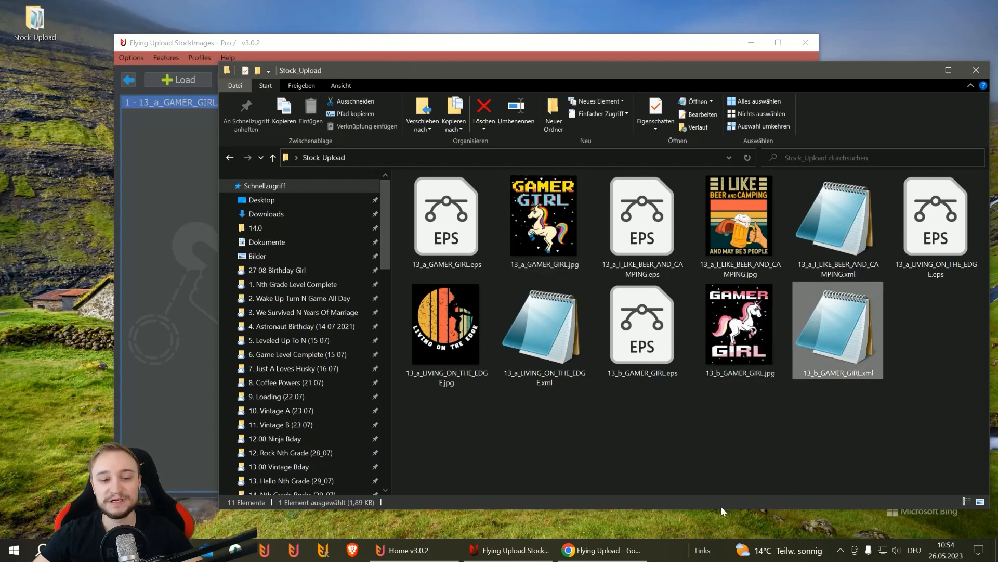
pyautogui.click(641, 325)
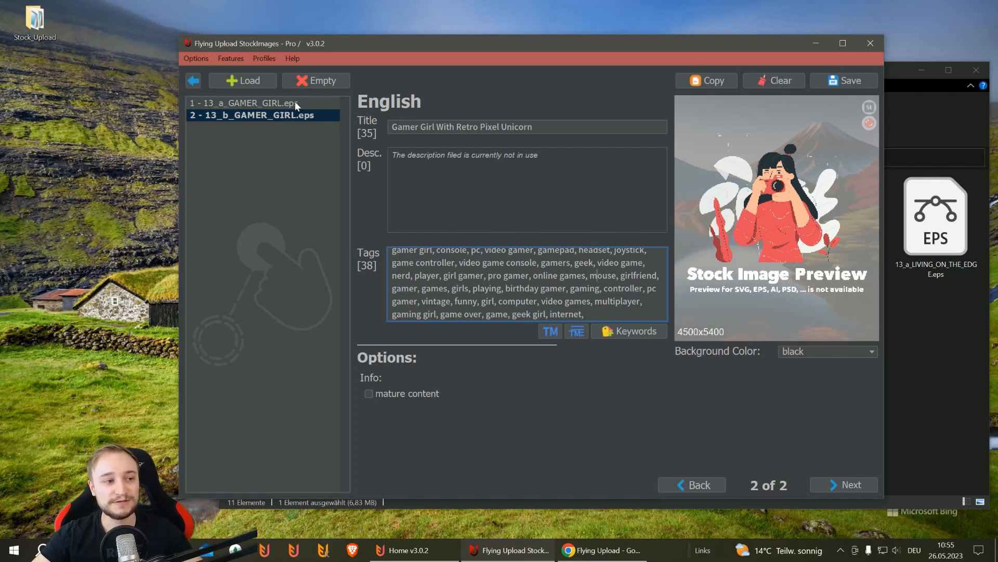
# - Copy design 2's metadata onto design 1 and select the resulting 13_a_GAMER_GIRL.xml file
pyautogui.click(261, 115)
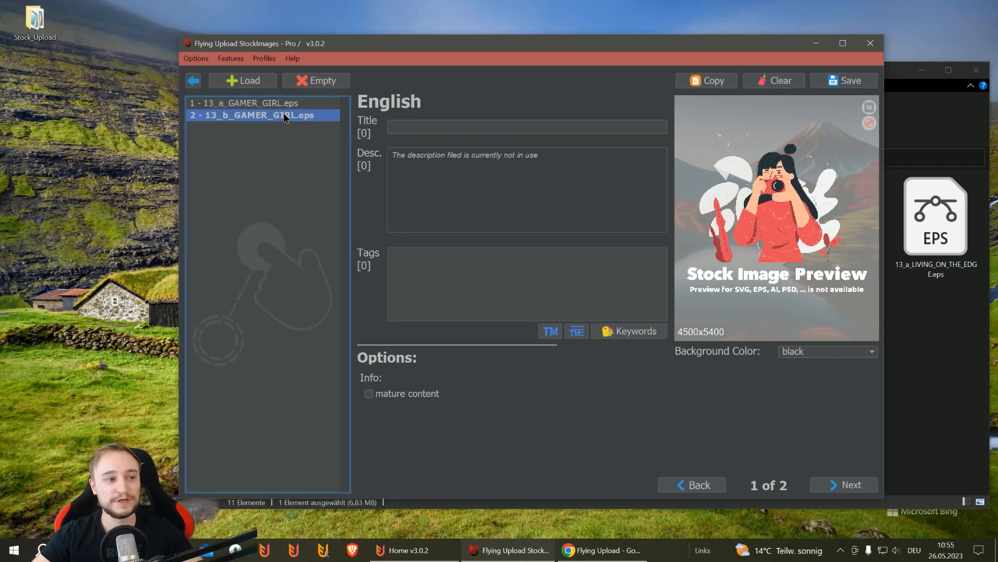
pyautogui.click(255, 103)
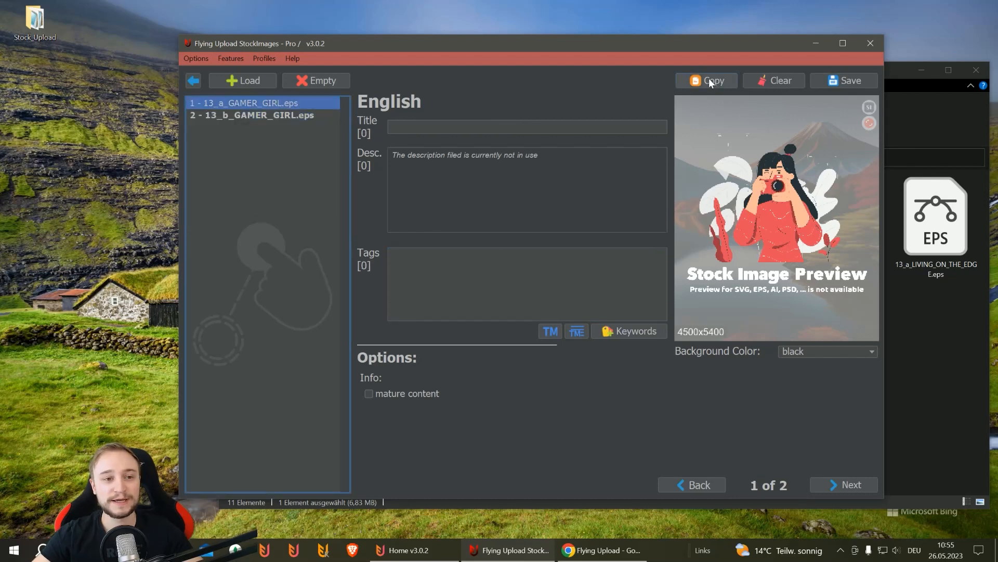
pyautogui.click(706, 80)
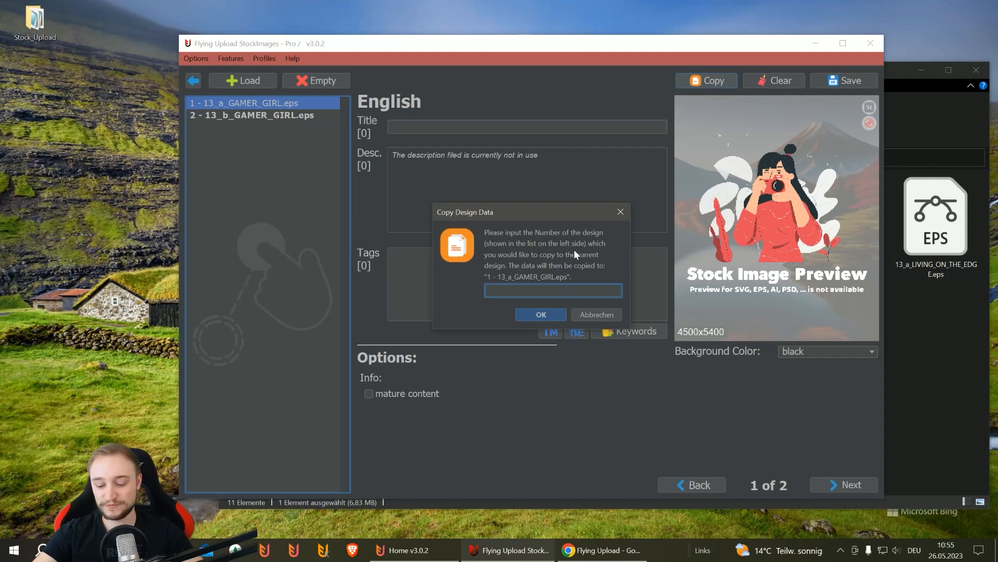
pyautogui.write('2')
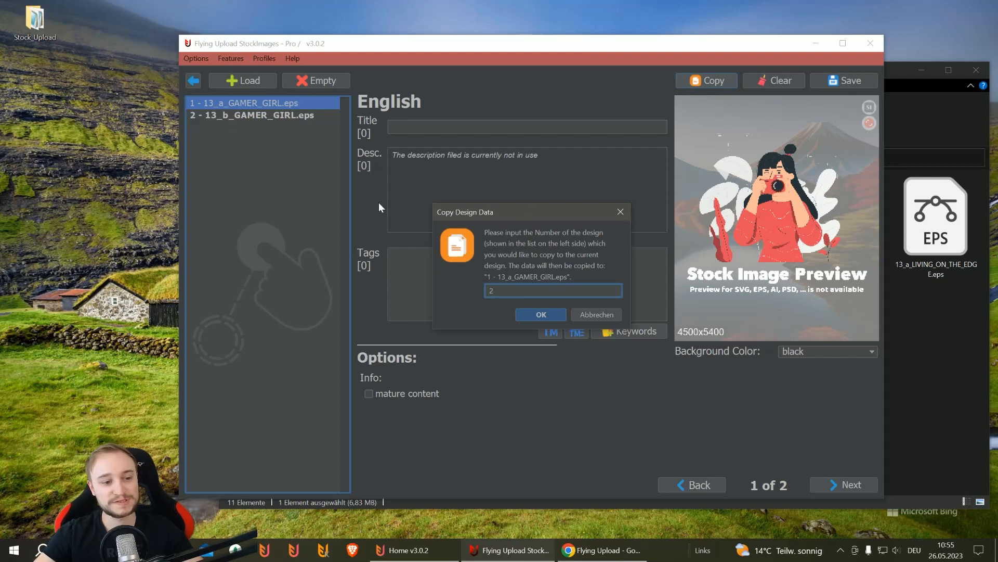
pyautogui.click(541, 314)
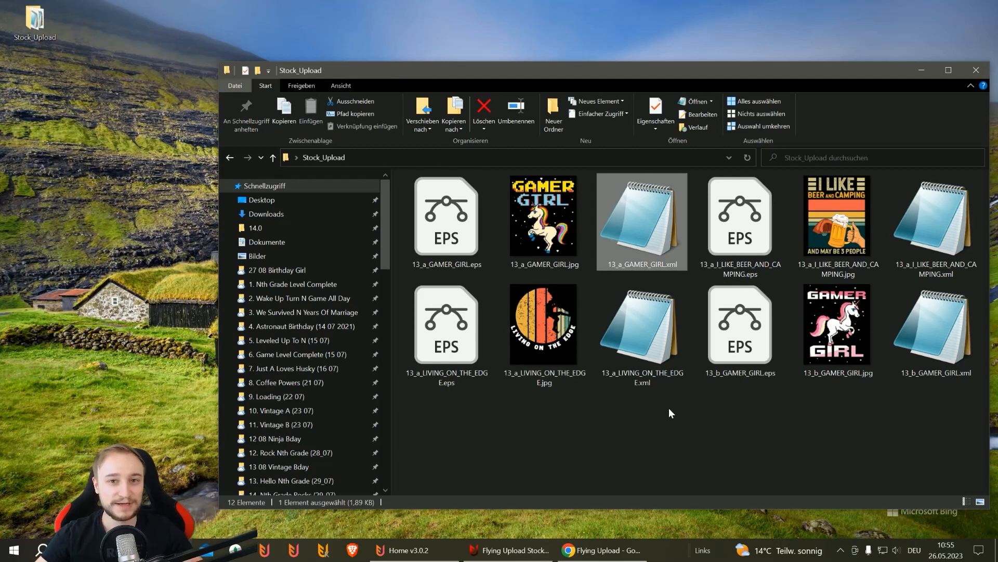
pyautogui.click(509, 549)
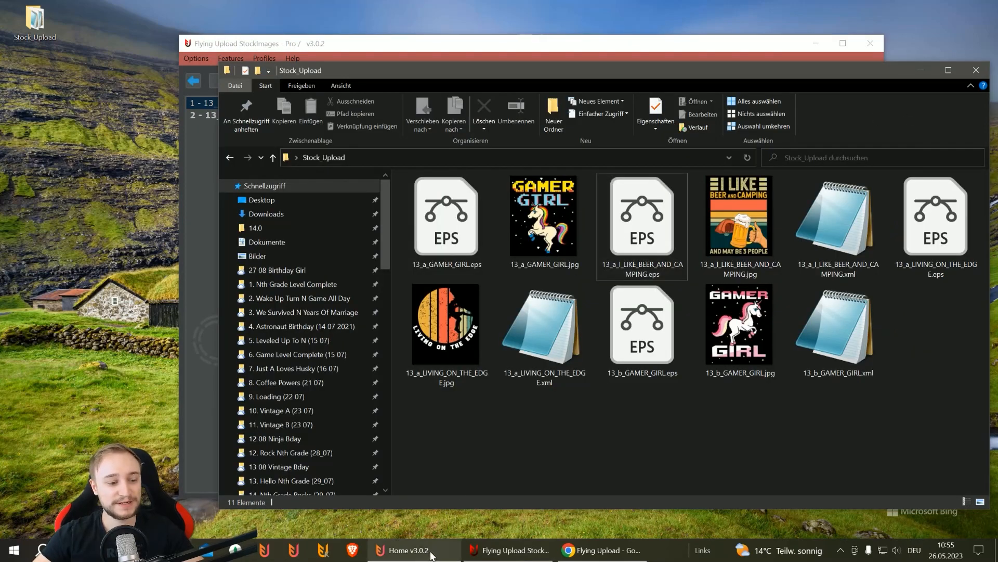
# - Bring the uploader window forward and list the saved profiles GamerGirl_Tags and Scientist_Tags
pyautogui.click(513, 550)
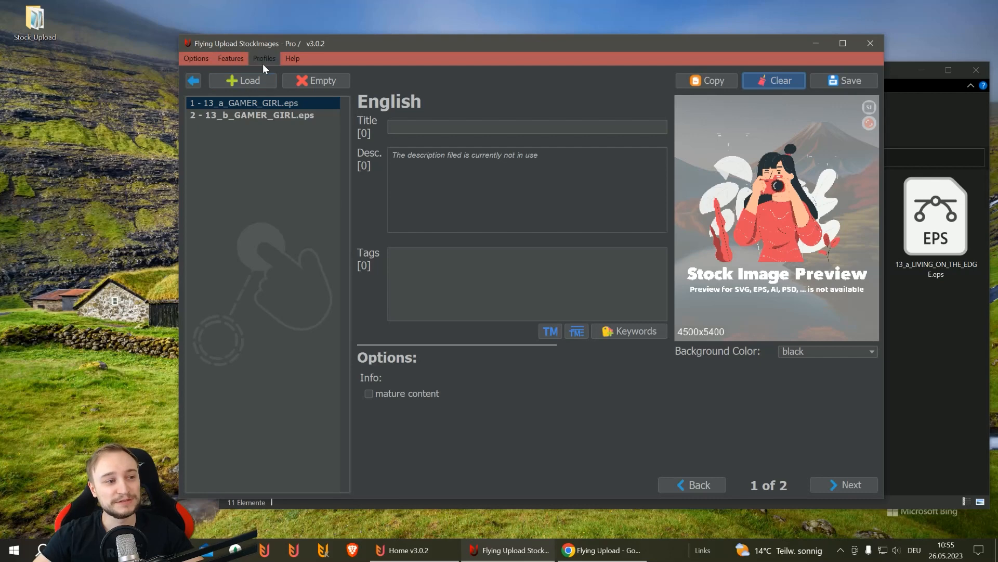
pyautogui.click(264, 59)
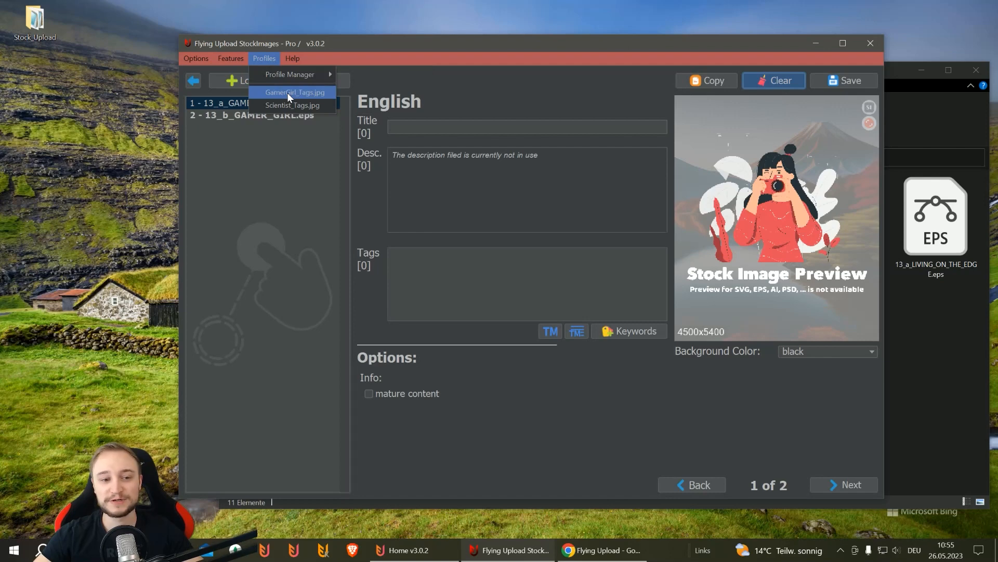
# - Apply the GamerGirl_Tags profile's 38 tags to design 1, leaving its Title field empty
pyautogui.click(293, 92)
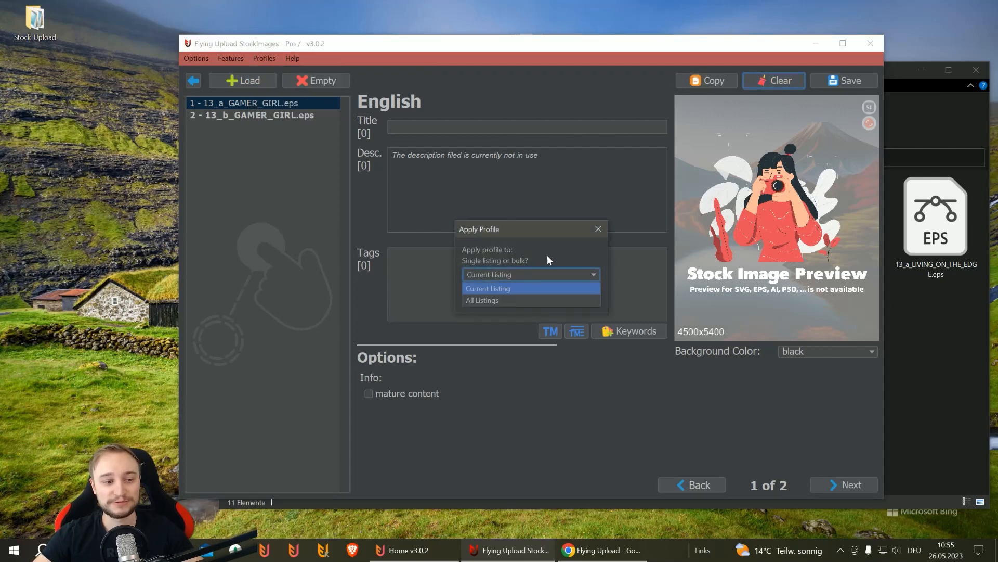
pyautogui.click(487, 288)
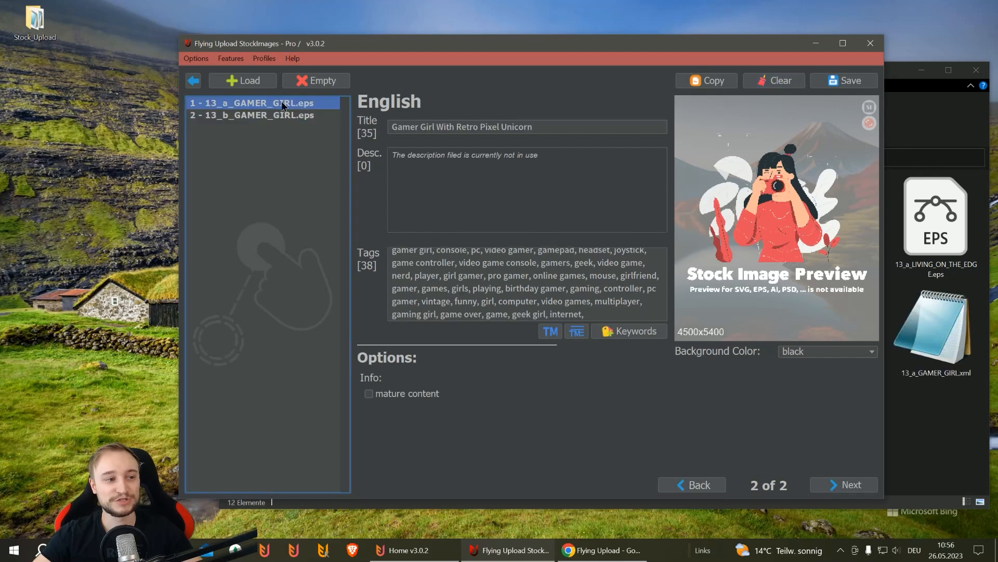
pyautogui.click(691, 485)
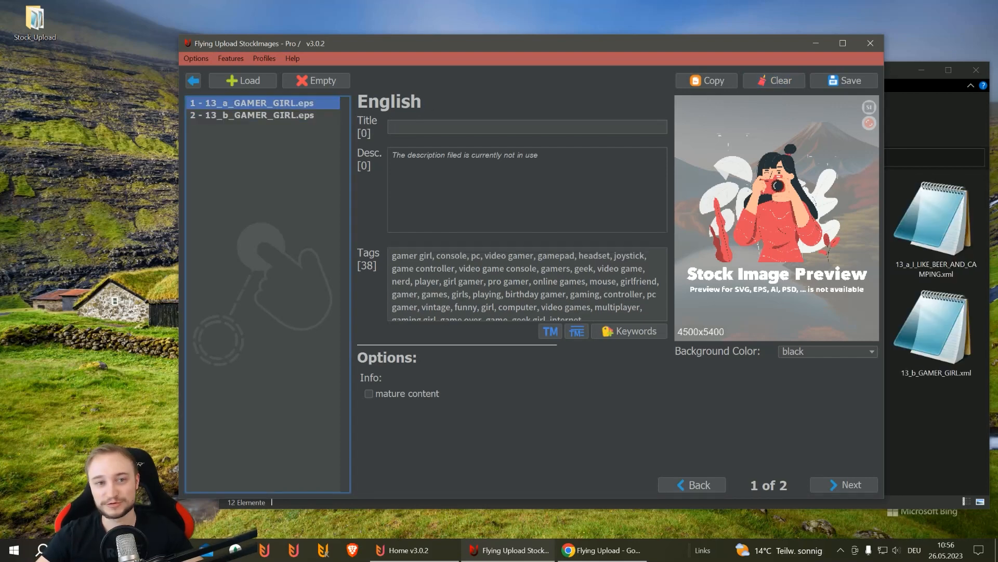
pyautogui.click(527, 126)
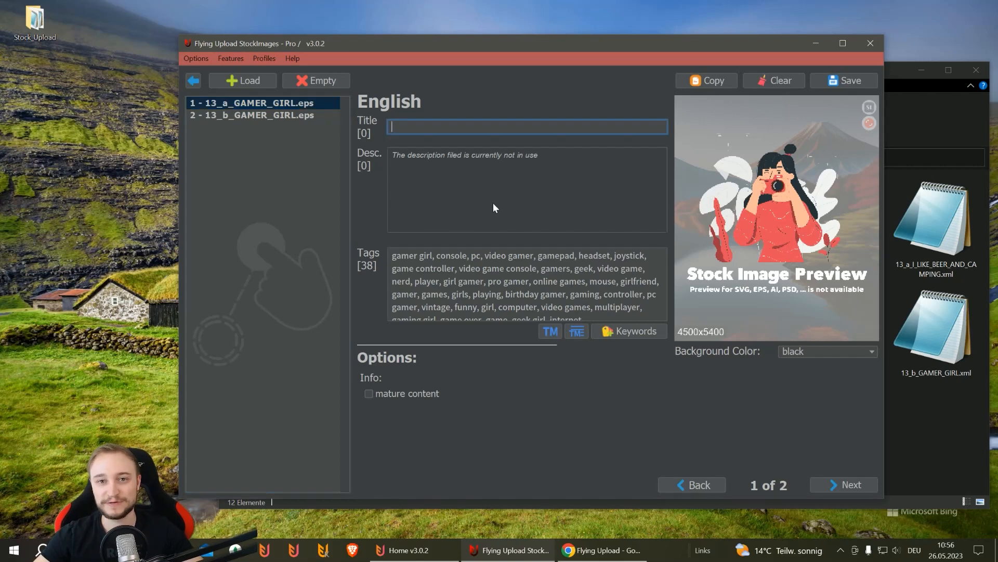
pyautogui.moveTo(488, 185)
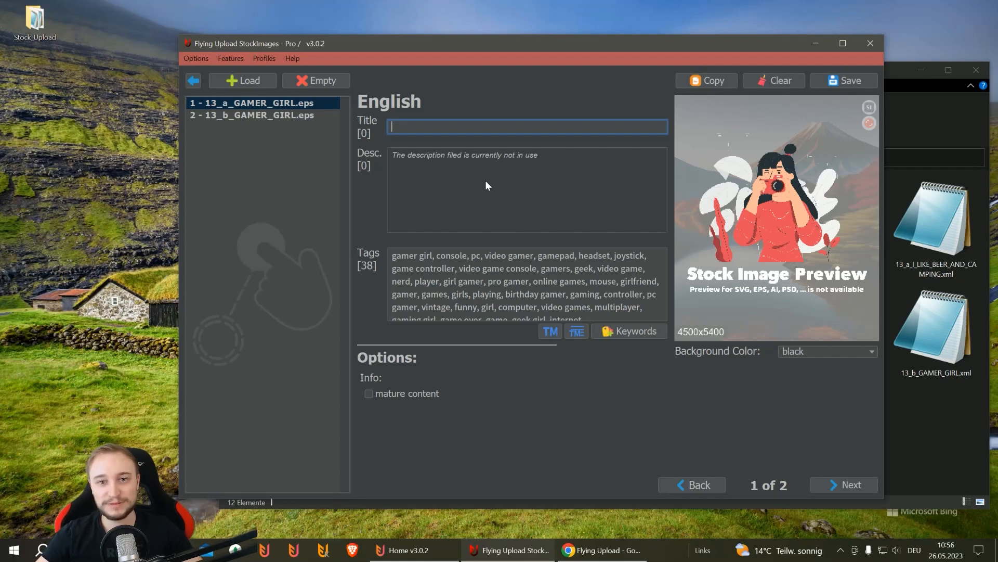
pyautogui.moveTo(341, 159)
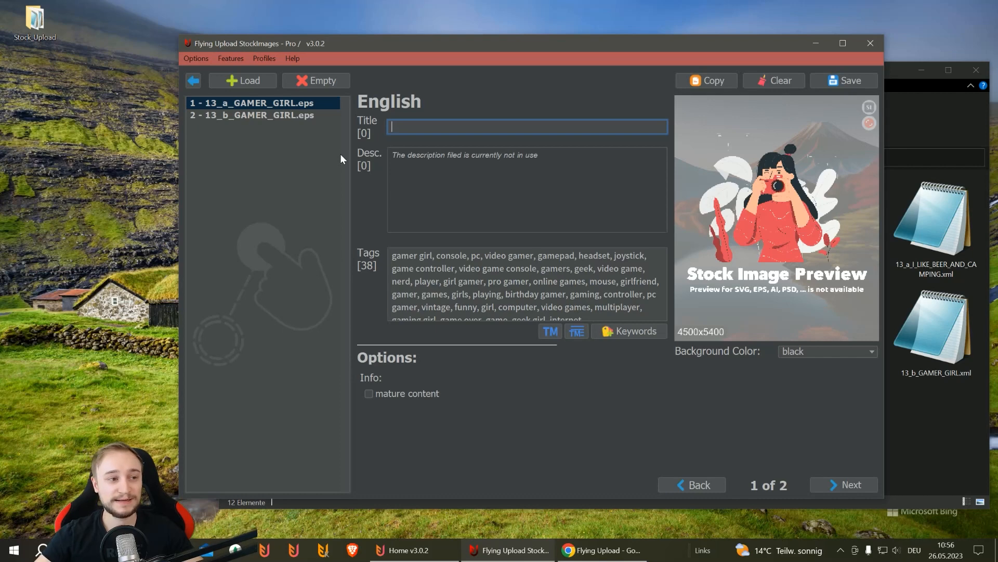
pyautogui.click(253, 114)
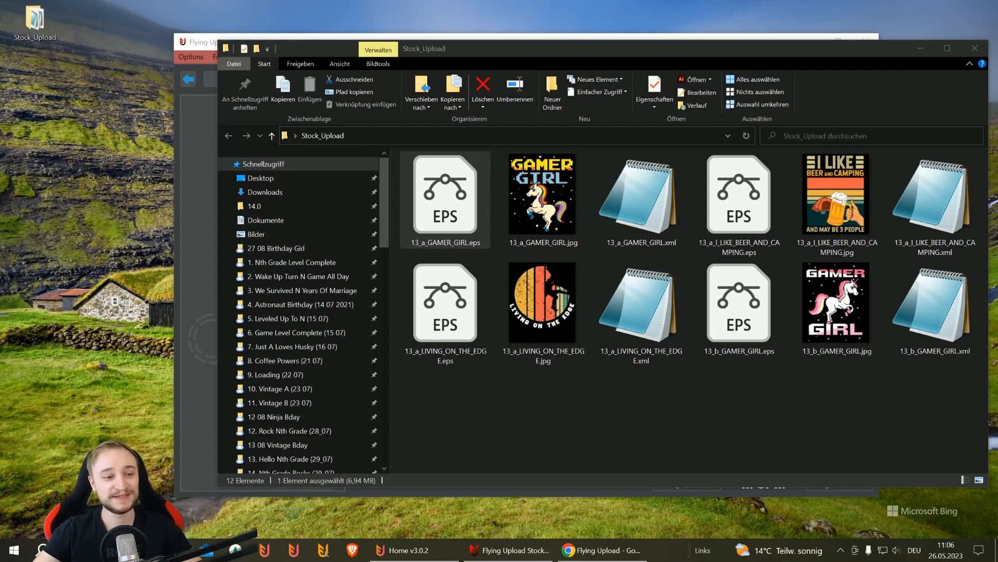
# - Load the four EPS designs from Stock_Upload, adding I Like Beer and Camping and Living on the Edge
pyautogui.click(444, 303)
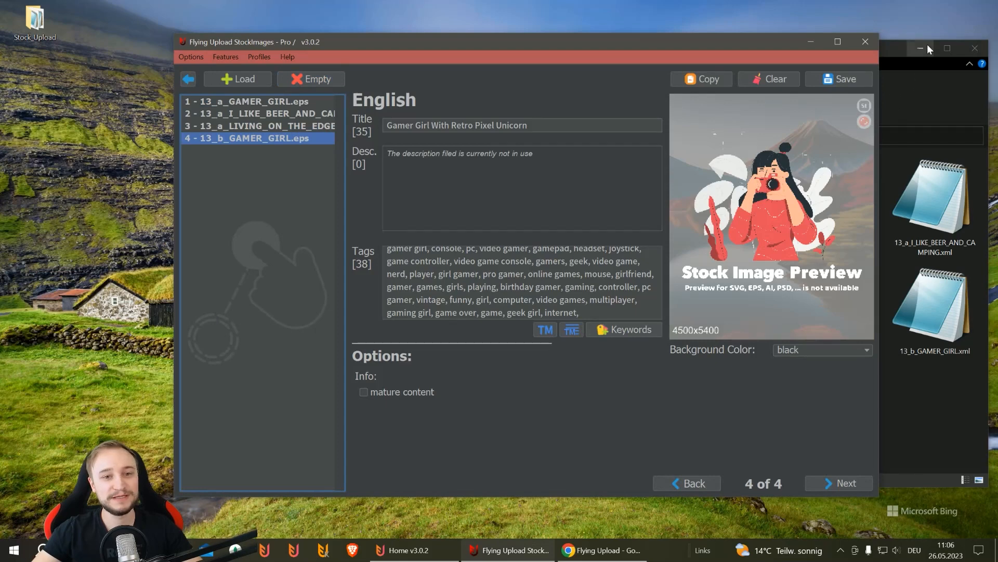
# - Accept the 'I agree' responsibility terms and start the Adobe Stock upload of the four designs
pyautogui.click(247, 101)
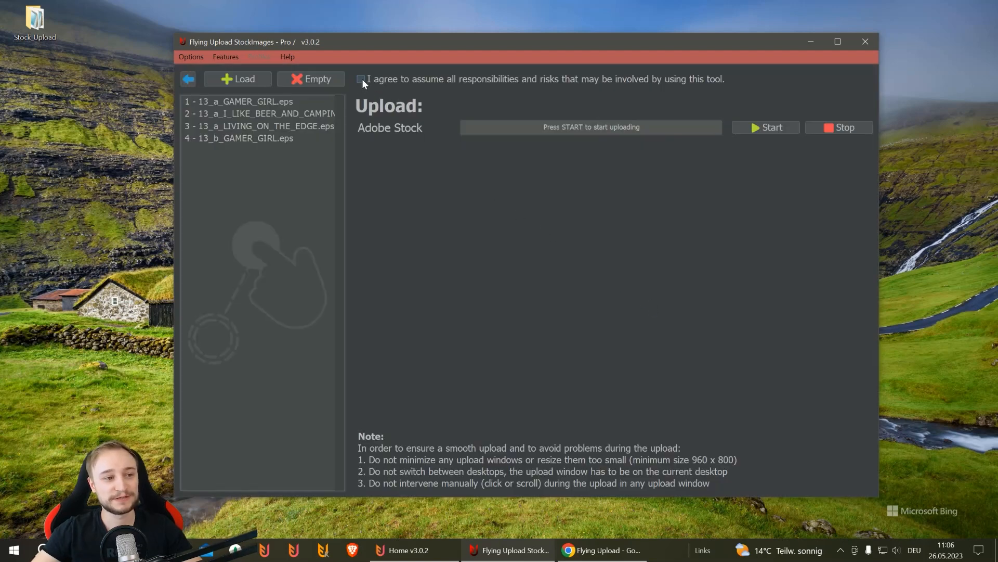
pyautogui.click(361, 78)
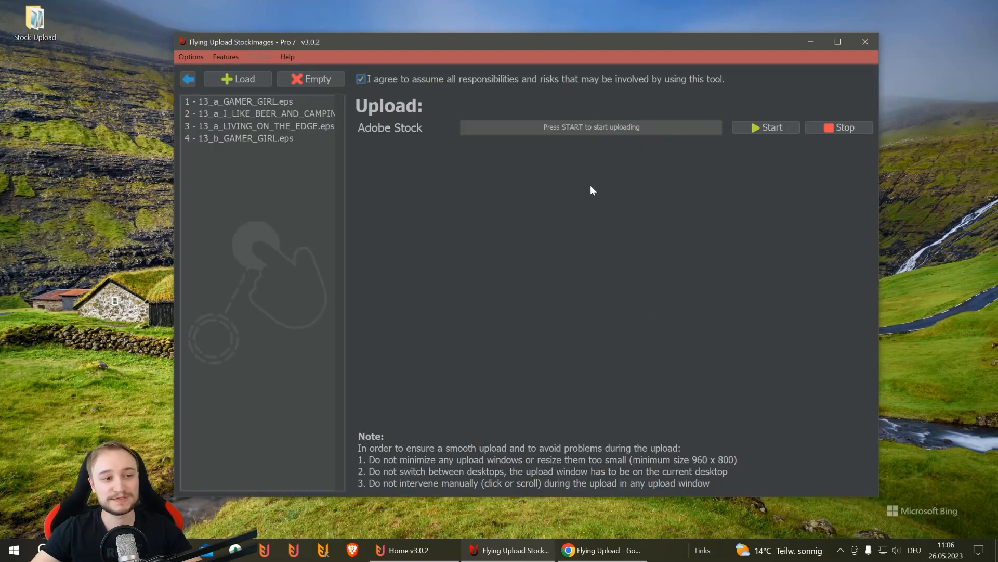
pyautogui.click(766, 127)
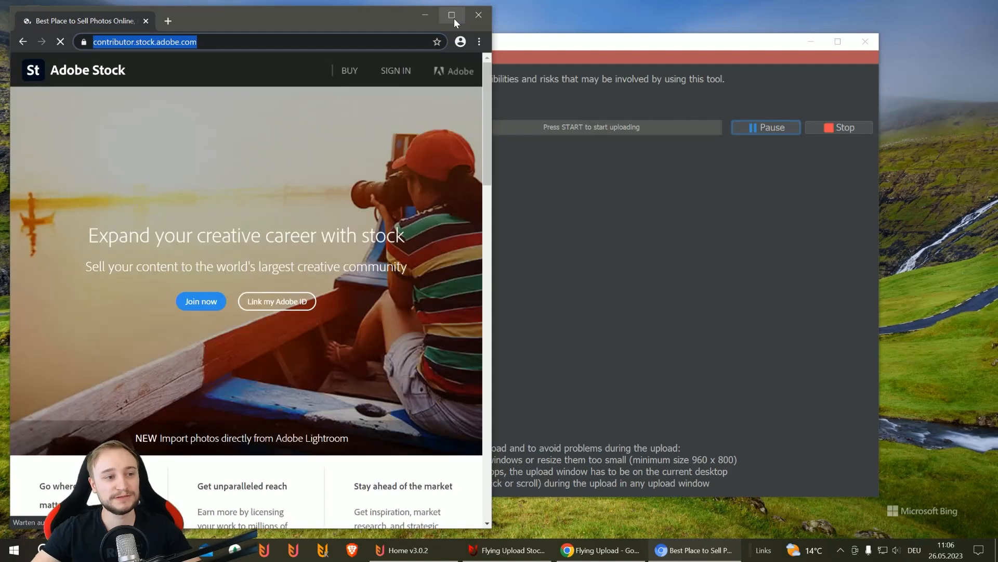
# - Maximize the browser and sign in with the password to reach the empty contributor dashboard
pyautogui.click(452, 14)
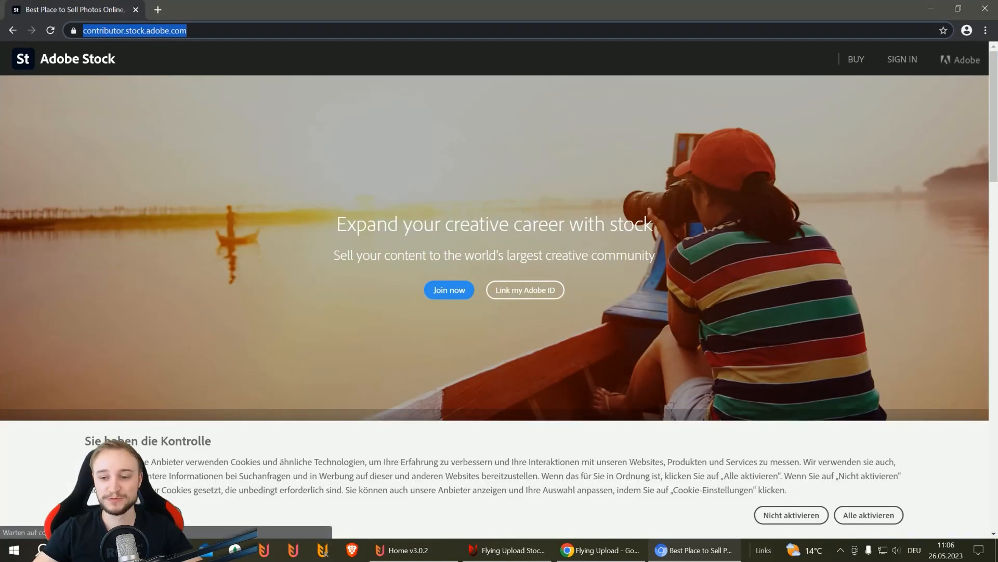
pyautogui.moveTo(882, 337)
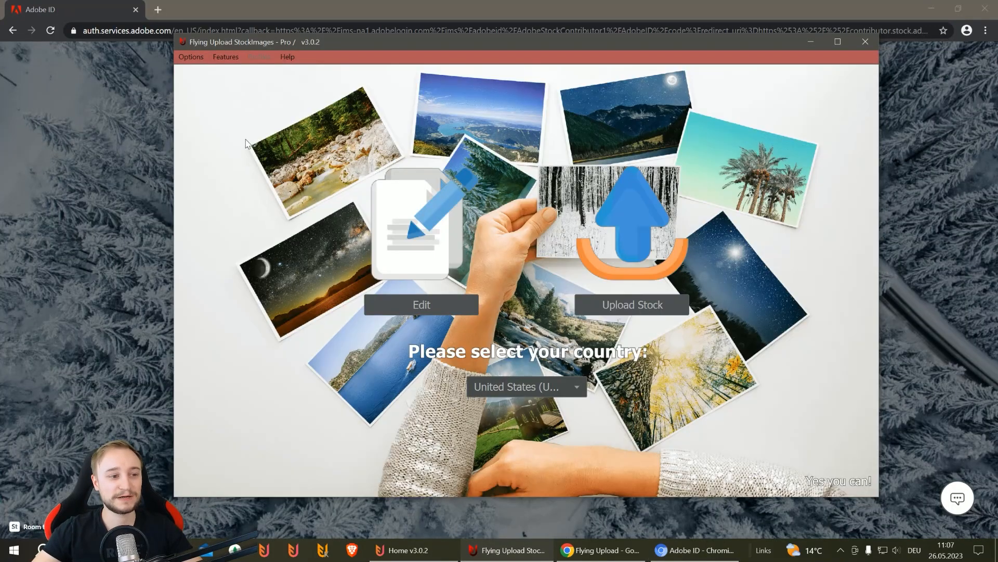
pyautogui.click(421, 305)
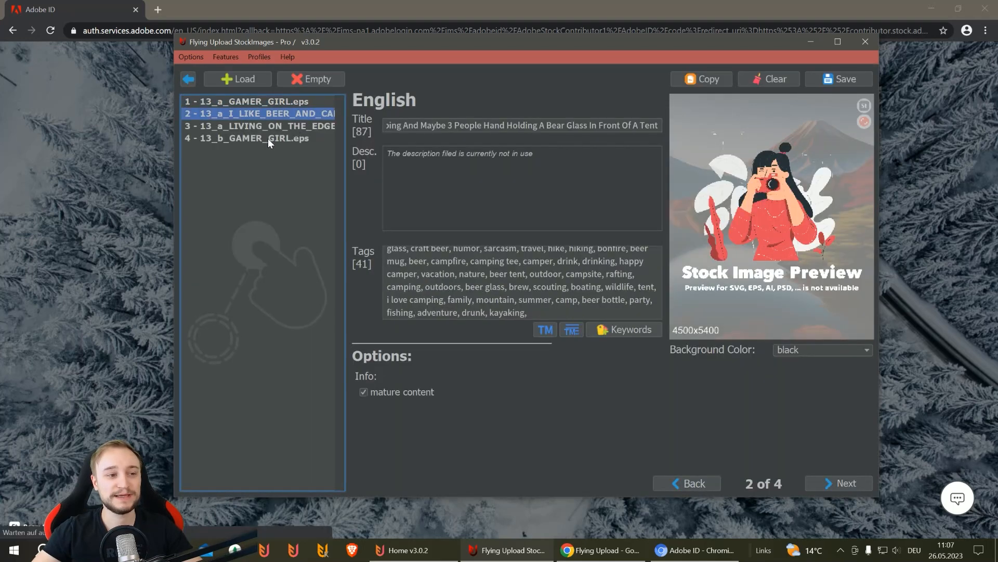
pyautogui.moveTo(382, 229)
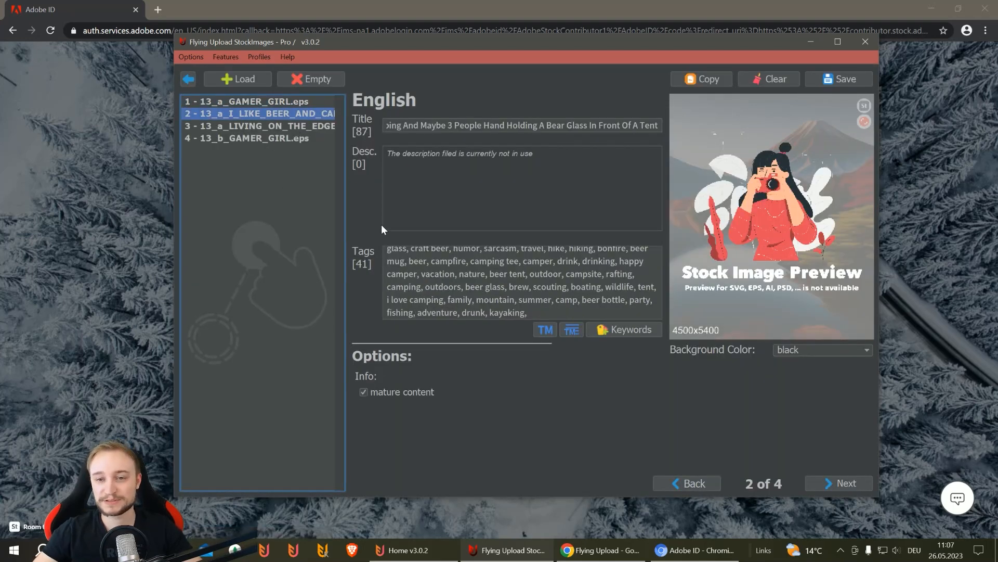
pyautogui.moveTo(489, 5)
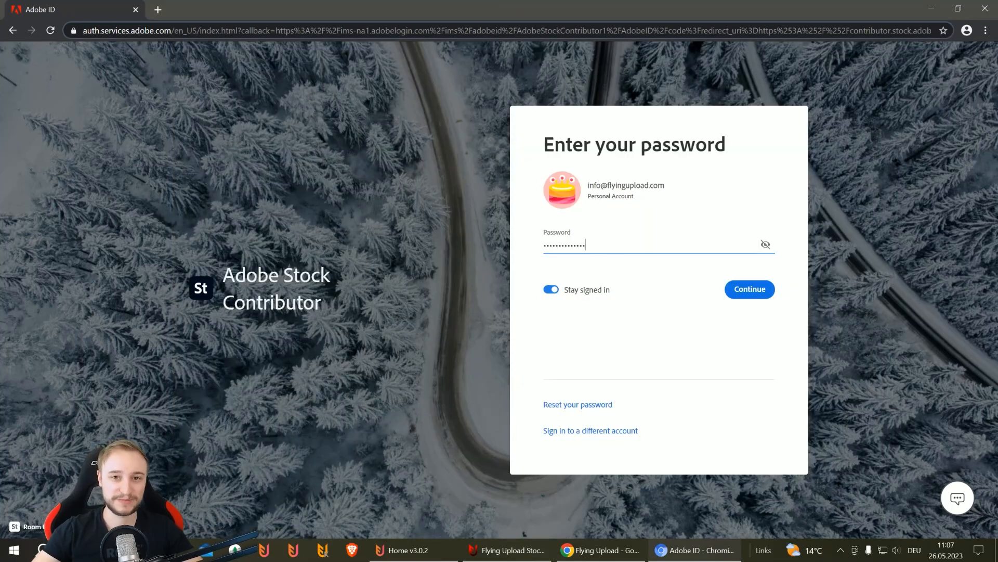
pyautogui.click(749, 289)
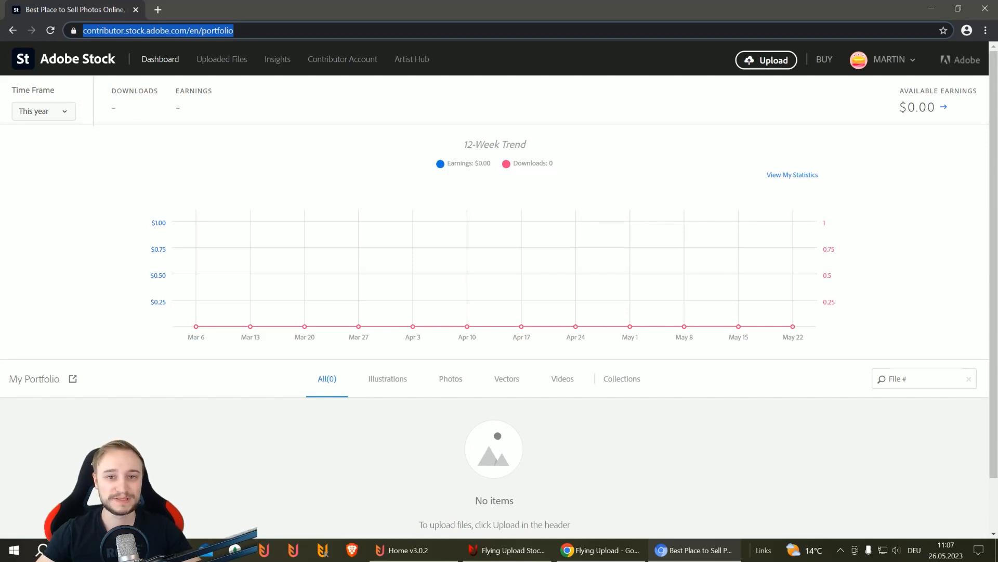
# - In Uploaded Files, give Gamer Girl its title and 38 keywords and include it in submission
pyautogui.click(767, 60)
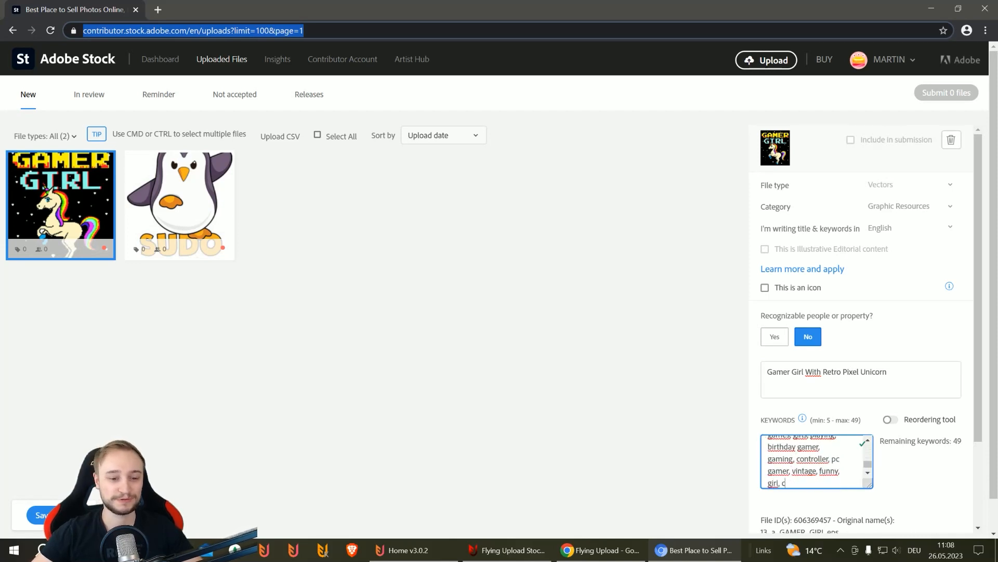
pyautogui.click(851, 139)
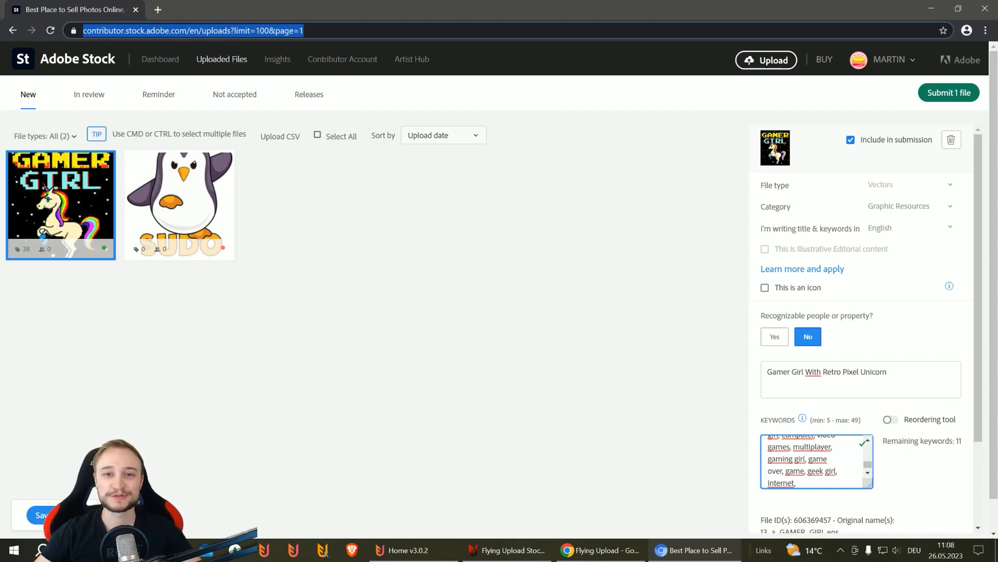
pyautogui.scroll(3)
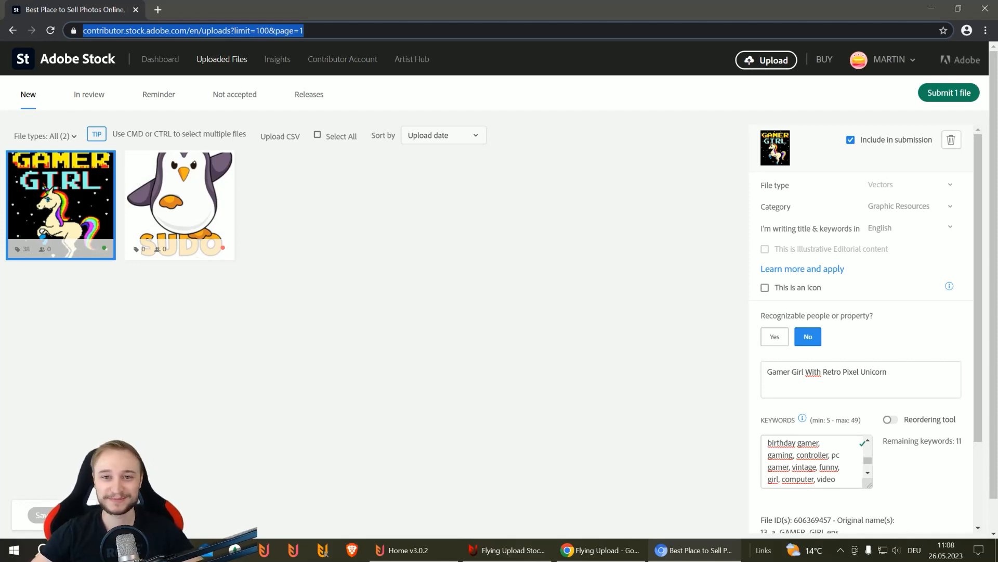
pyautogui.click(766, 60)
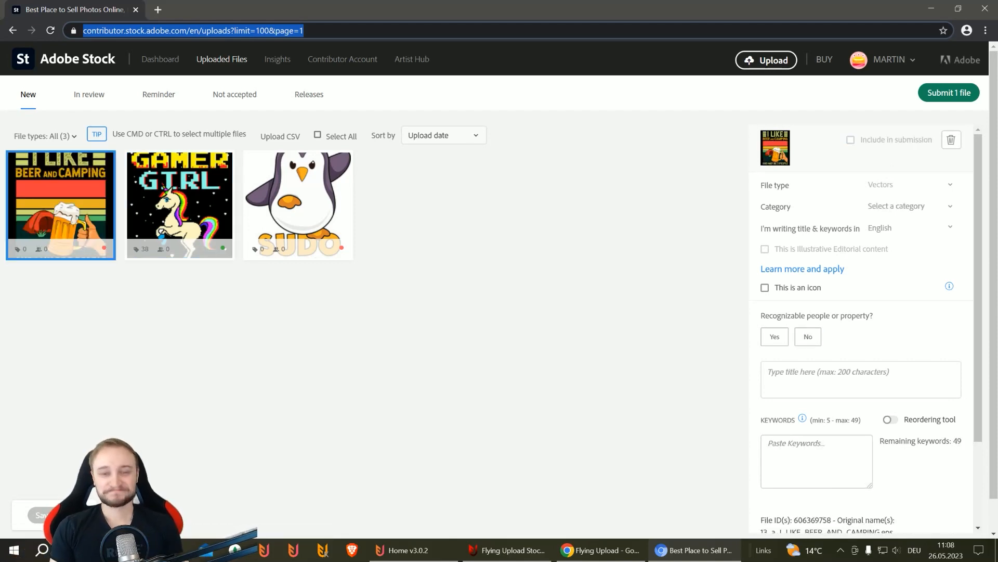
# - Title the design 'I Like Beer And Camping...' with its 41 keywords and include it in submission
pyautogui.click(807, 336)
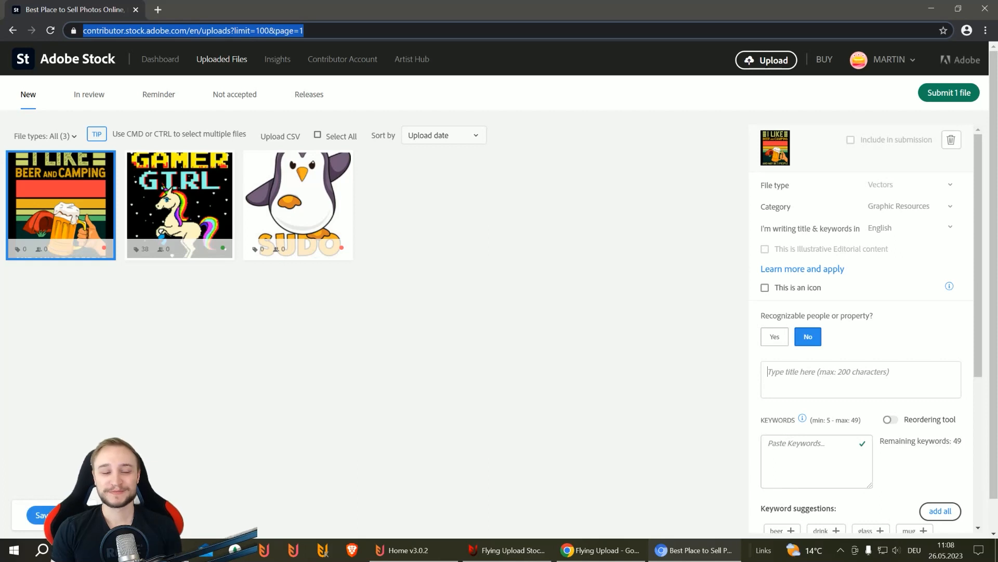
pyautogui.write('I Like Beer And Camping And Maybe 3 People Hand Holding A Bear Glass In Front Of A Tent')
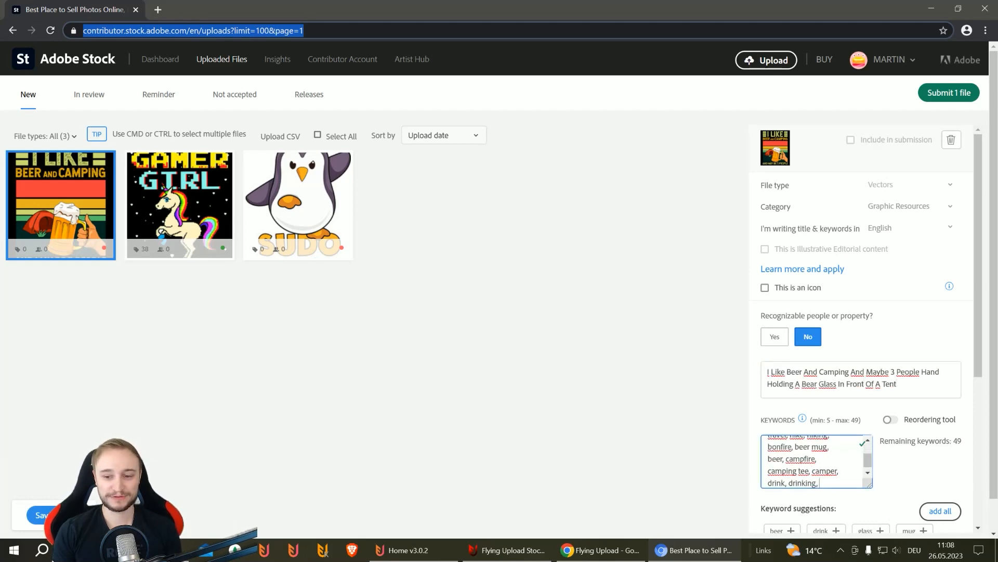
pyautogui.scroll(-3)
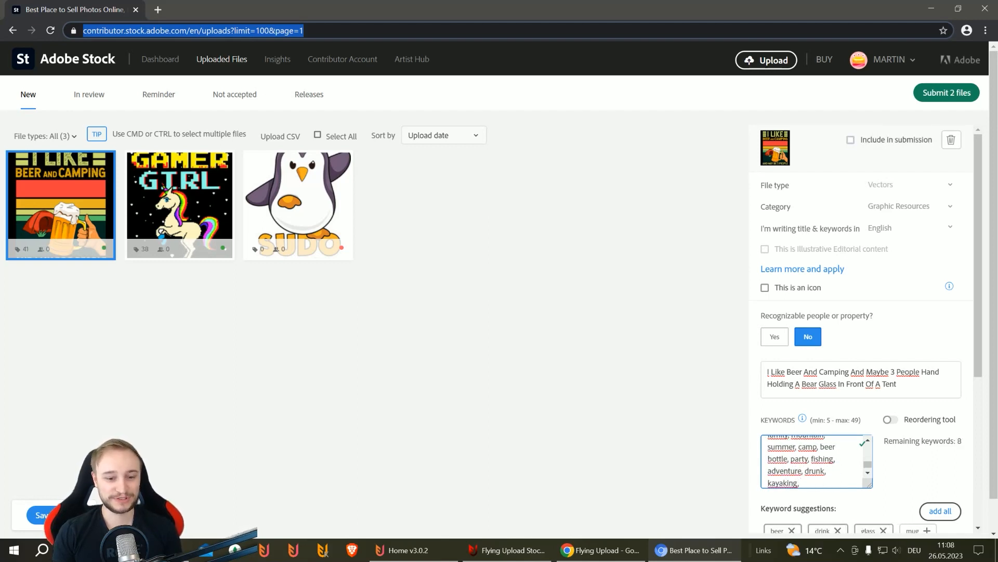
pyautogui.click(851, 140)
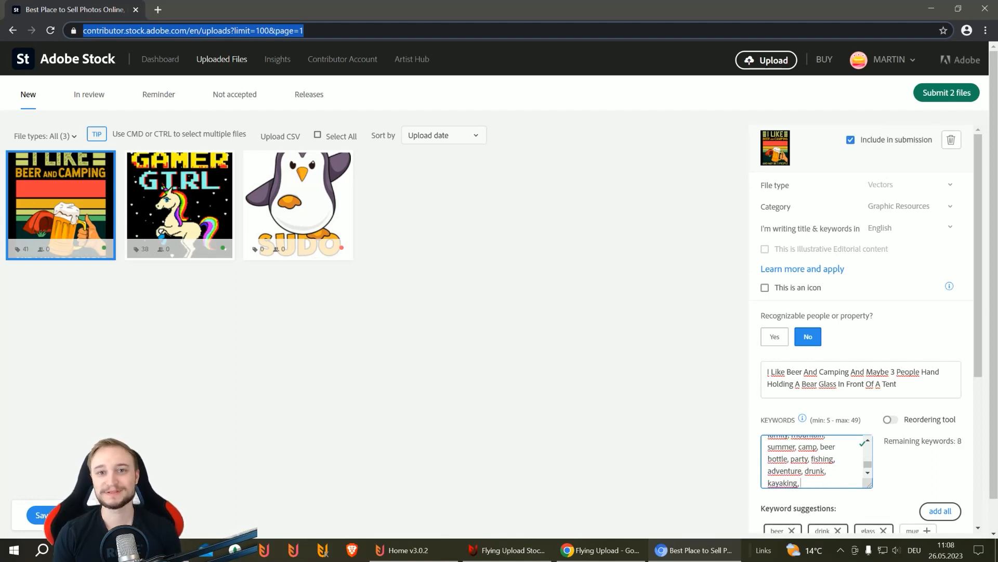
pyautogui.scroll(3)
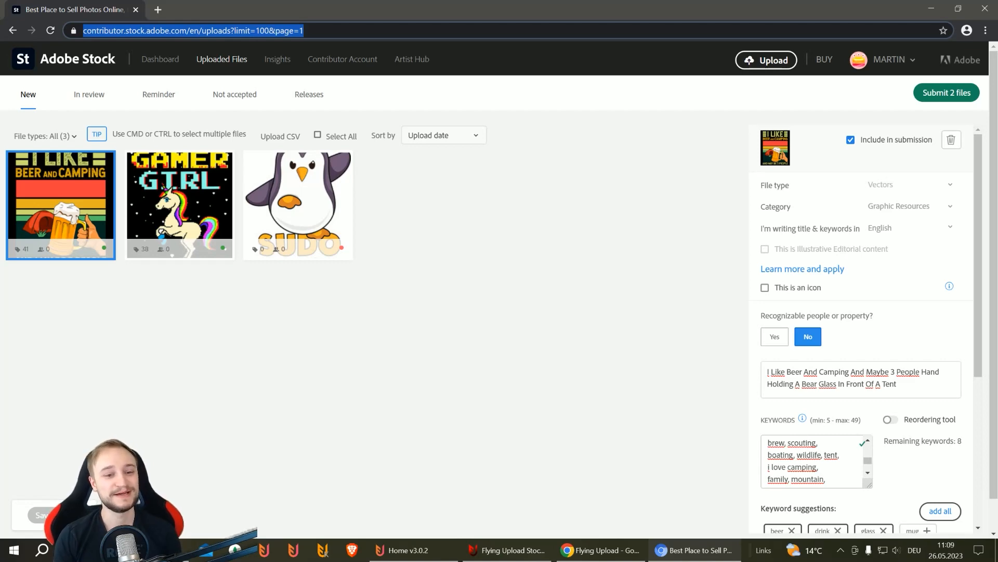
pyautogui.click(767, 61)
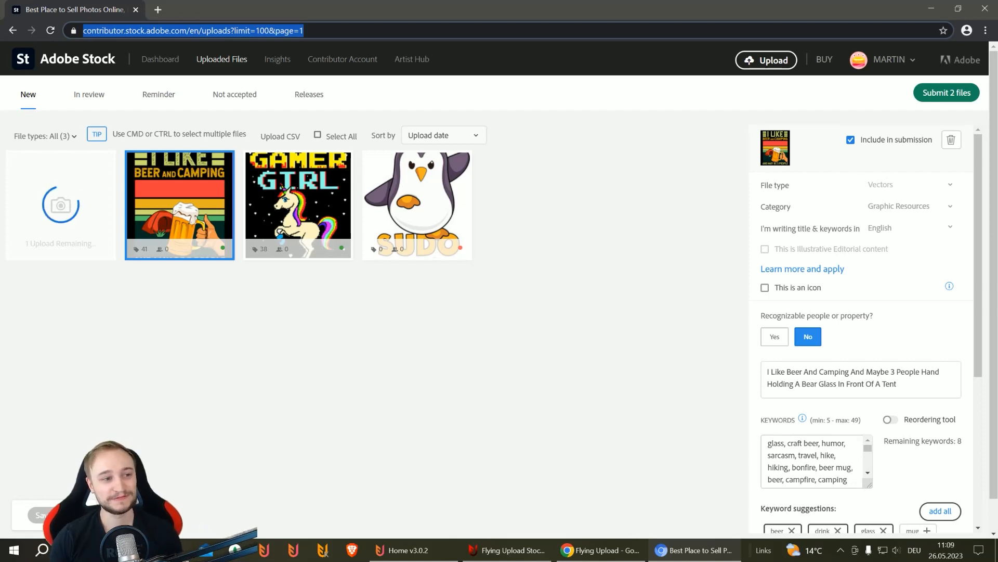
# - Give Living On The Edge its title and 39 keywords including 'hike,' and include it in submission
pyautogui.click(60, 205)
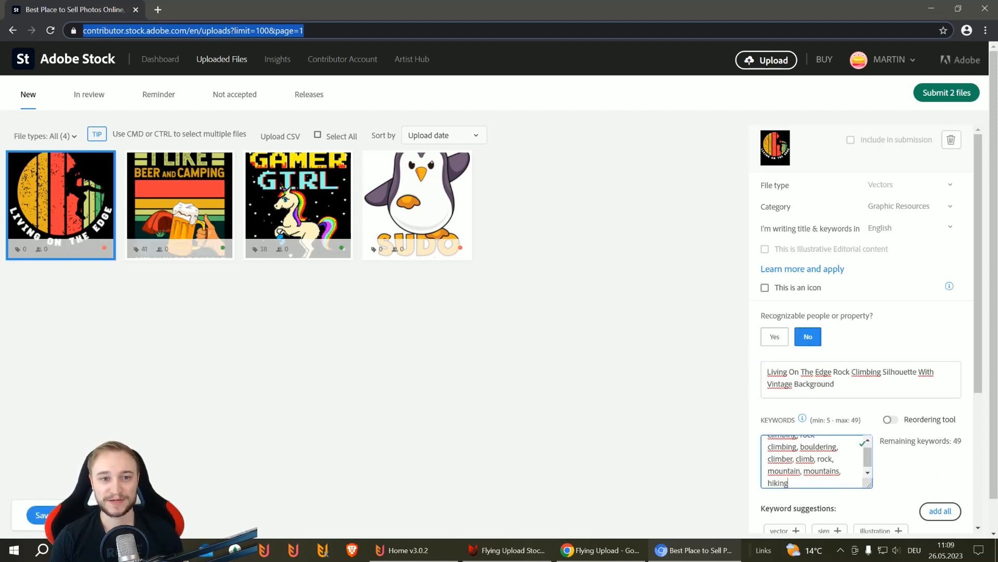
pyautogui.write('hike,')
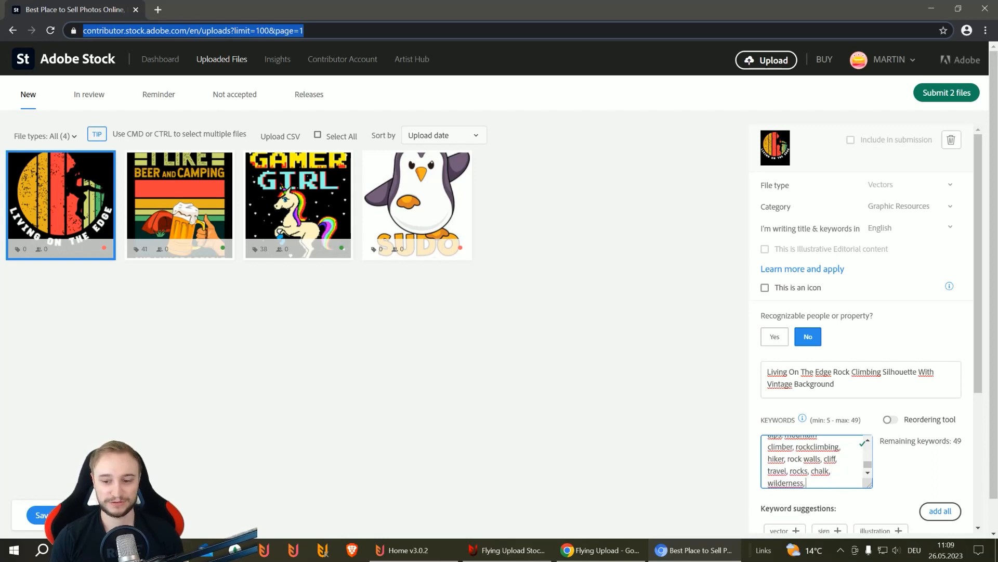
pyautogui.click(851, 139)
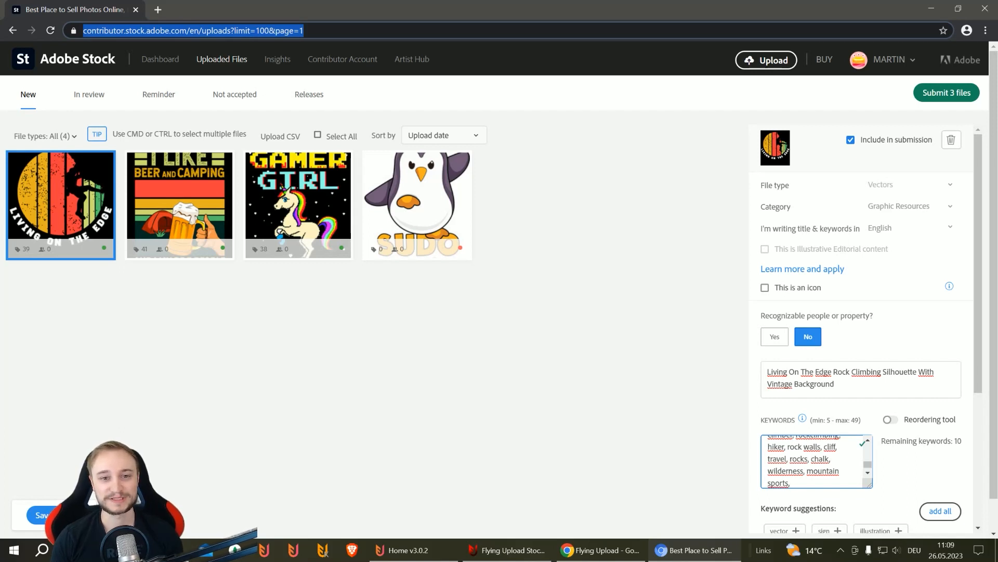
pyautogui.scroll(3)
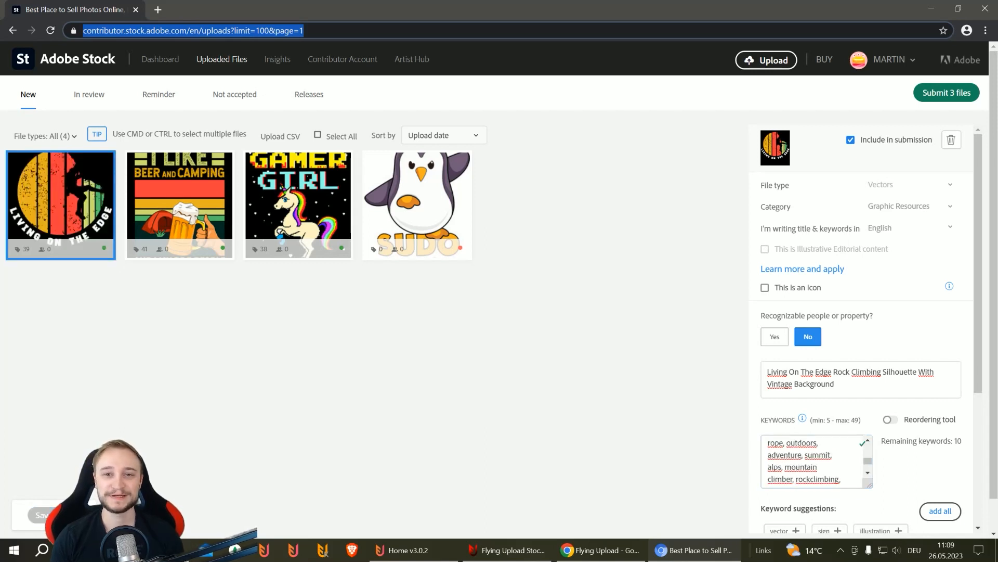